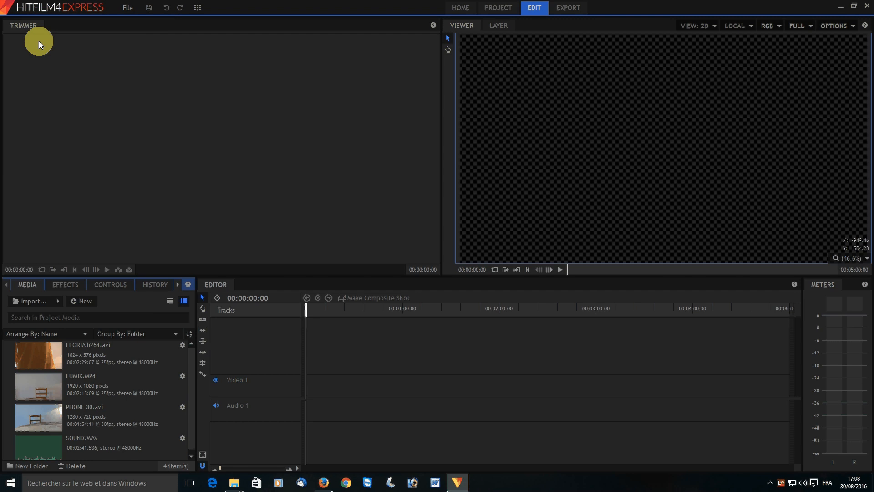
mouse_move(134, 157)
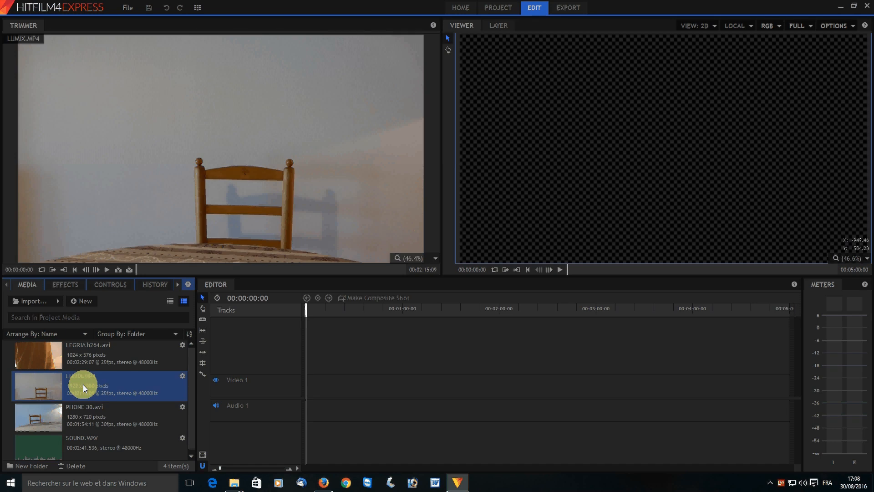
mouse_move(75, 439)
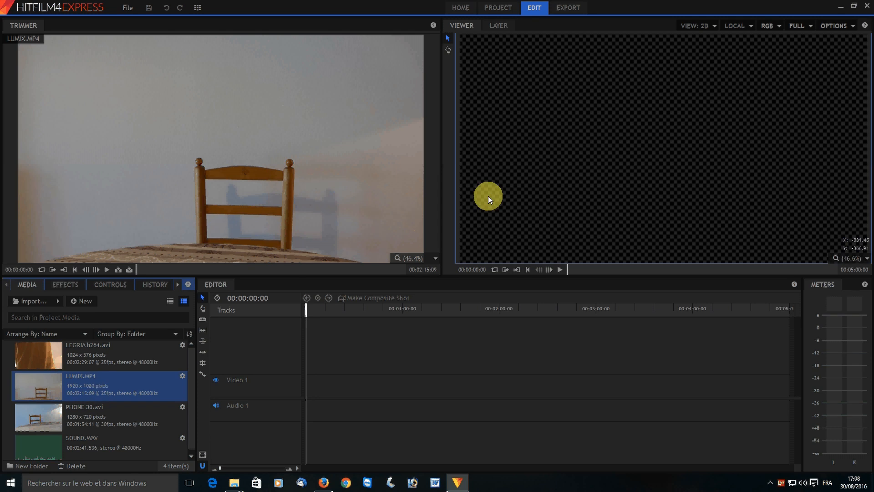
- Review project settings (1920x1080, 25 fps), preview PHONE 30.avi and SOUND.WAV, then load LUMIX.MP4 in the Trimmer
left_click(497, 7)
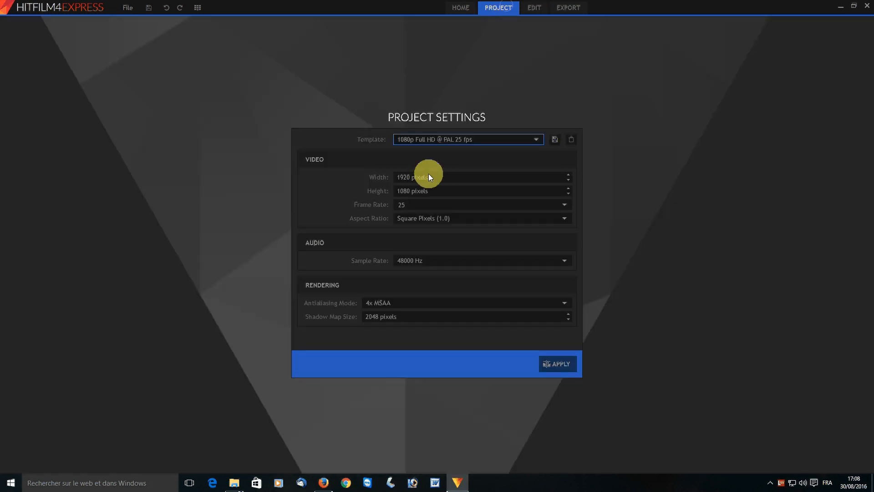
mouse_move(501, 195)
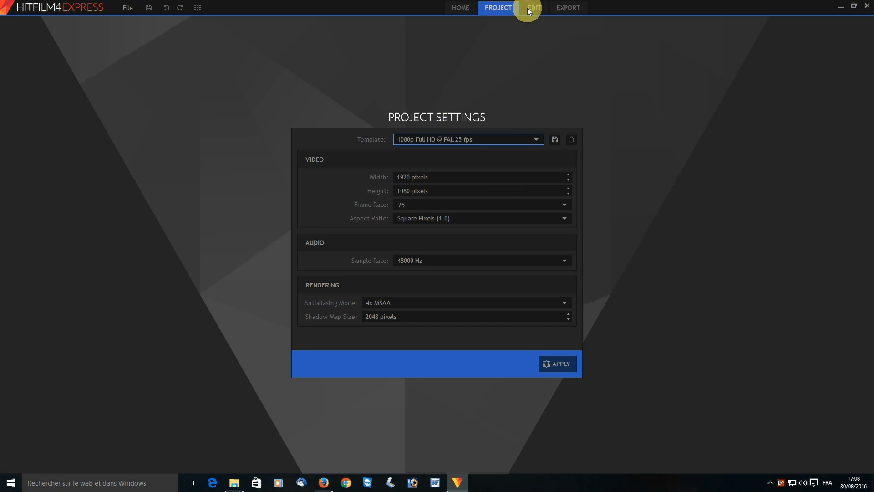
left_click(533, 7)
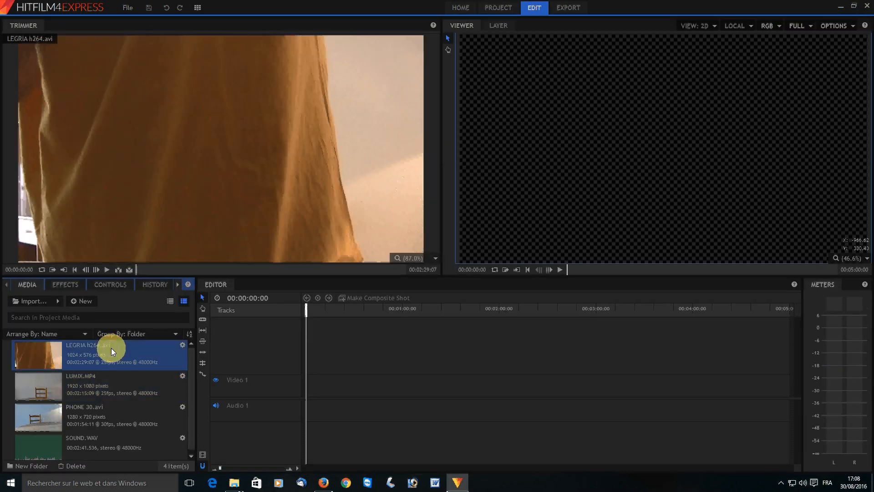
left_click(84, 416)
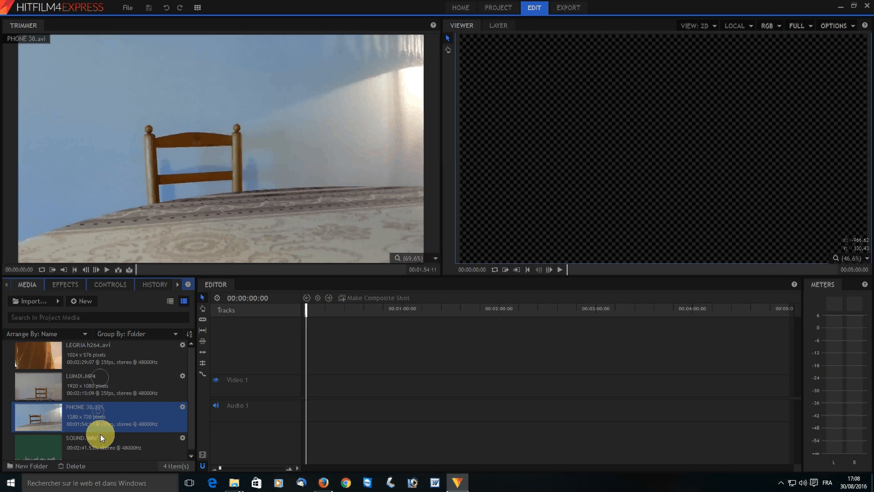
left_click(84, 443)
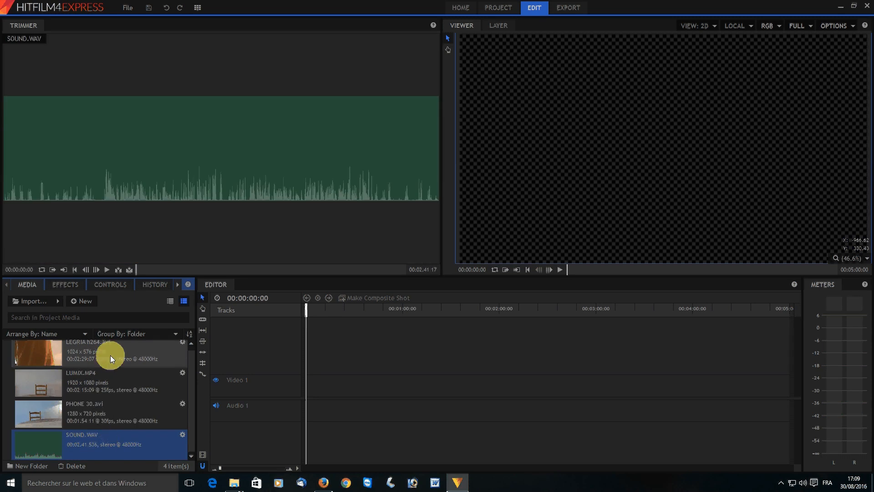
left_click(83, 381)
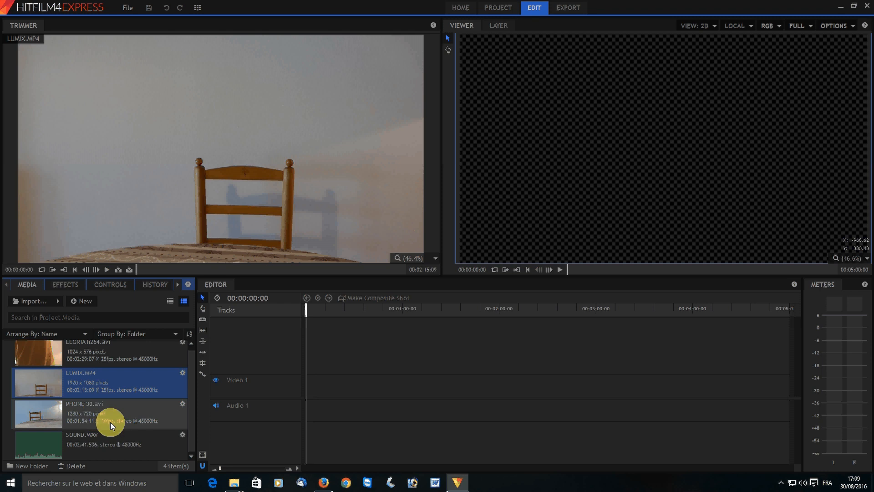
mouse_move(119, 418)
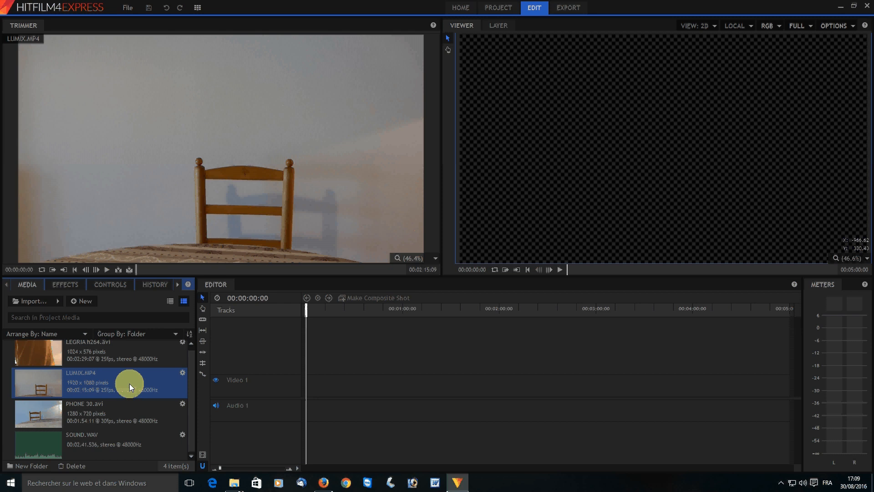
mouse_move(120, 390)
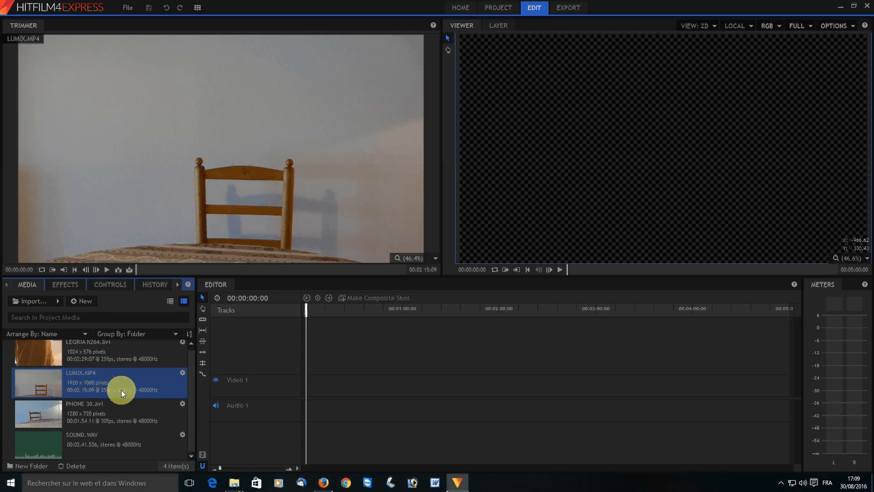
mouse_move(127, 390)
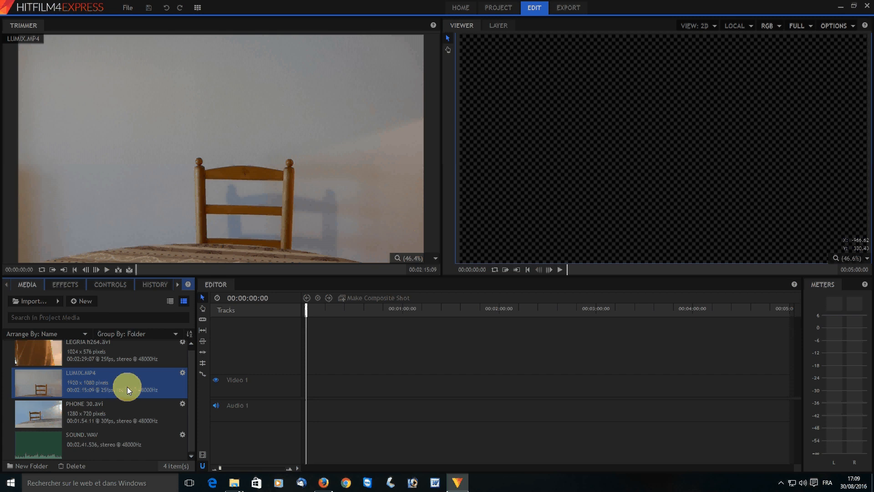
mouse_move(110, 386)
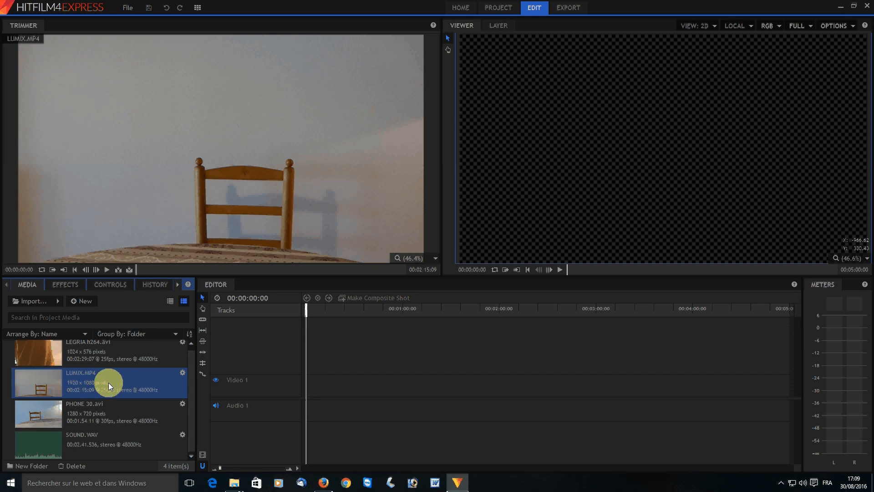
mouse_move(111, 412)
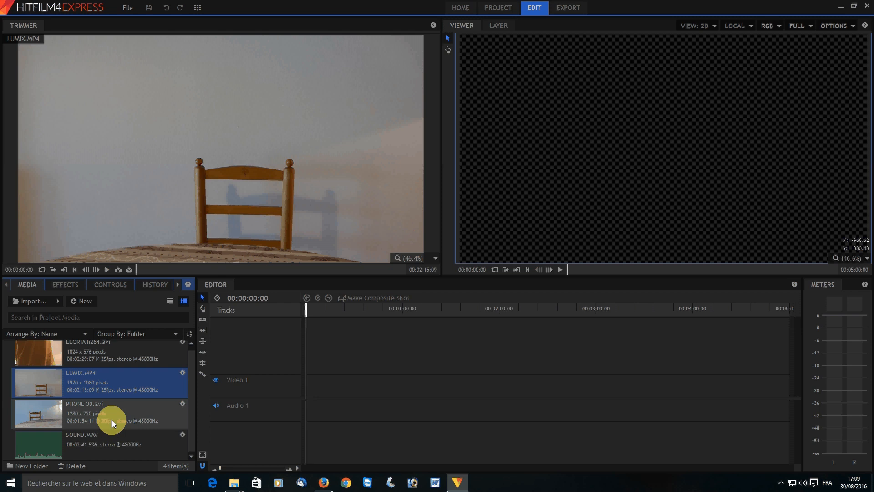
mouse_move(95, 384)
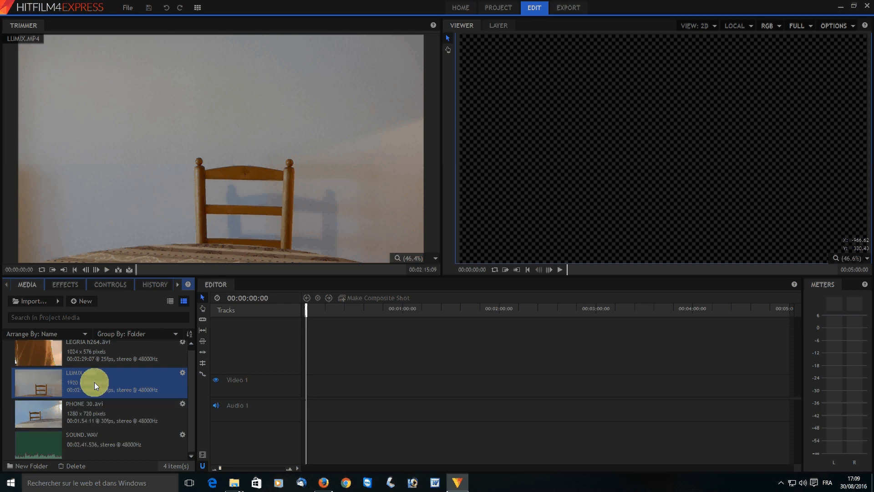
left_click(197, 7)
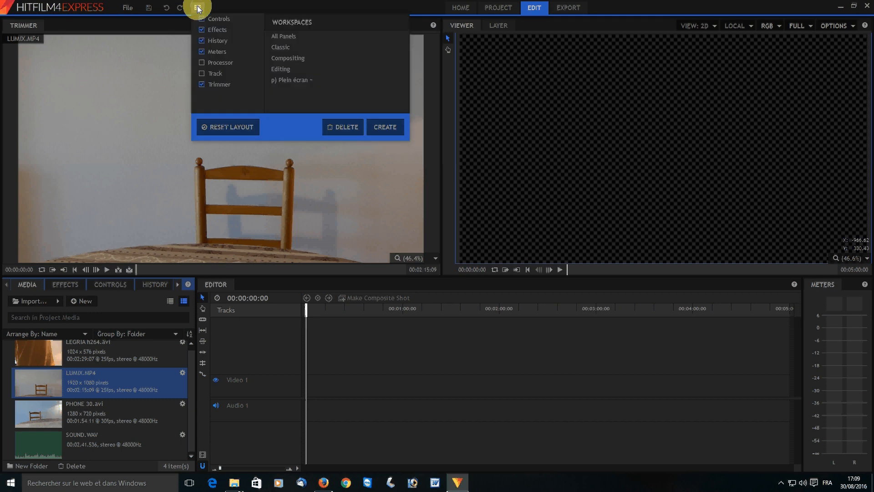
left_click(296, 103)
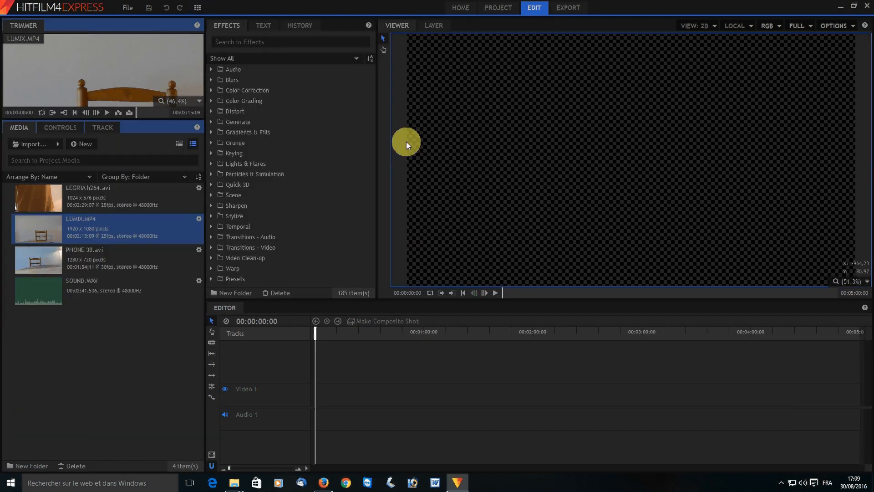
left_click(196, 6)
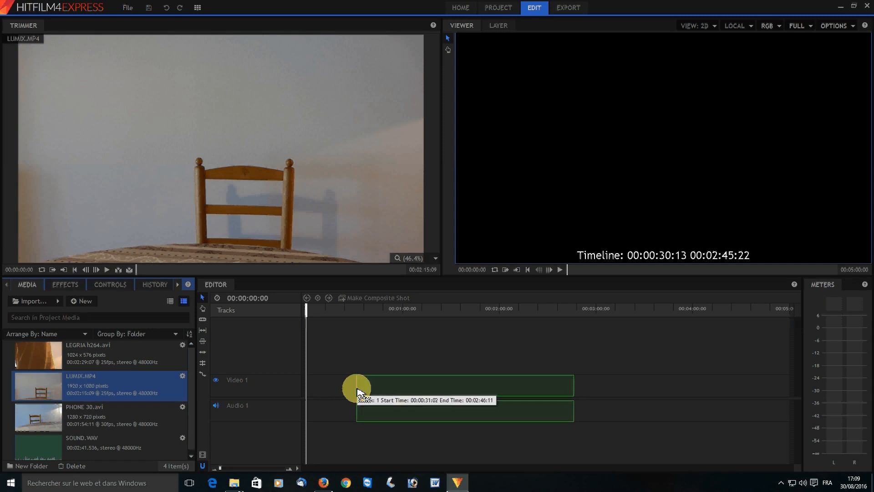
- Place LUMIX.MP4 on the video track near 30 s and scrub the playhead toward the hand gesture
left_click_drag(356, 384, 362, 385)
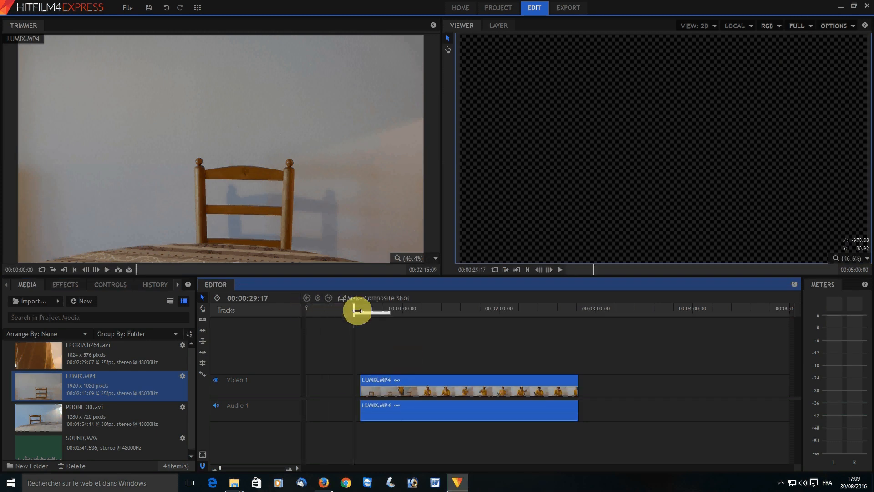
left_click_drag(356, 310, 412, 315)
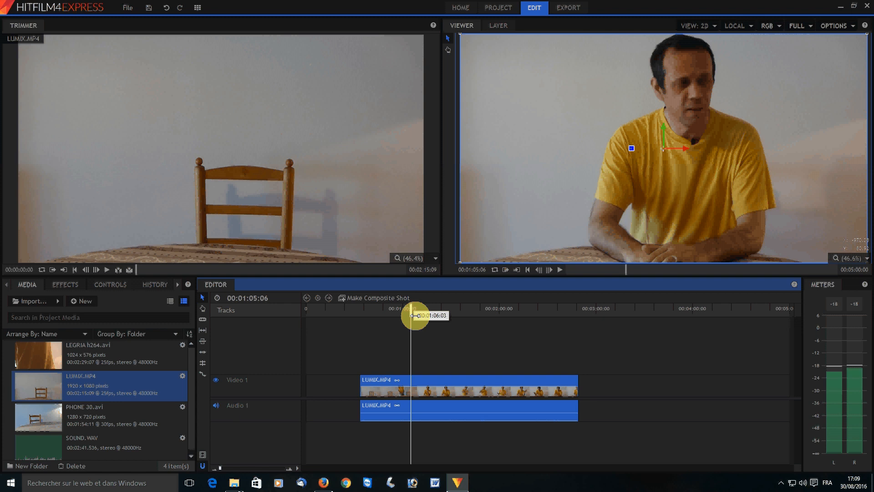
left_click_drag(412, 316, 433, 318)
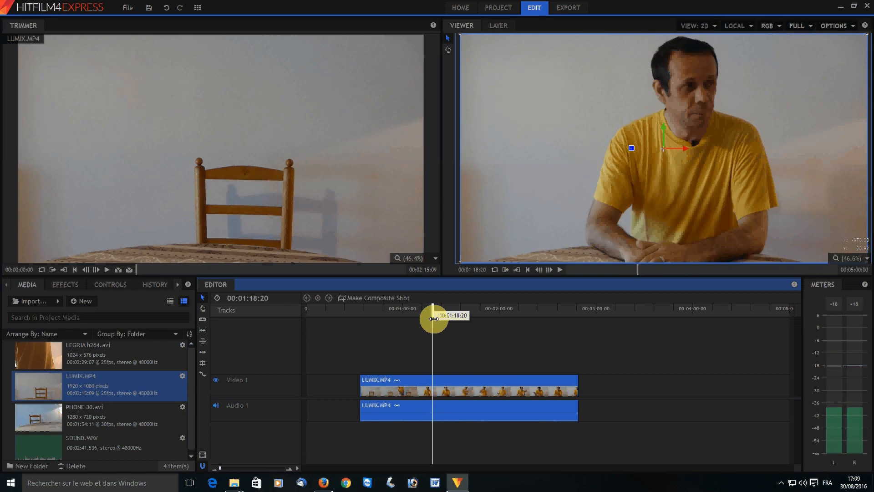
left_click_drag(433, 318, 446, 318)
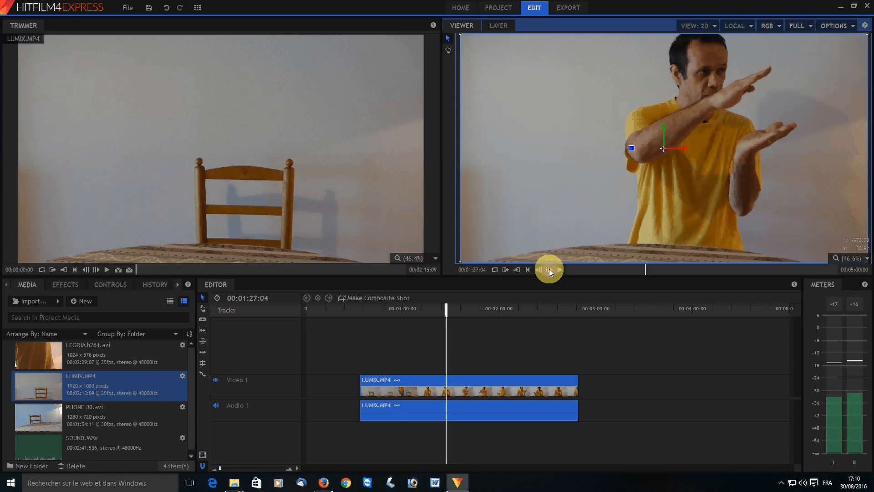
- Step the playhead frame by frame onto the clap frame at 00:01:31:00
left_click(539, 270)
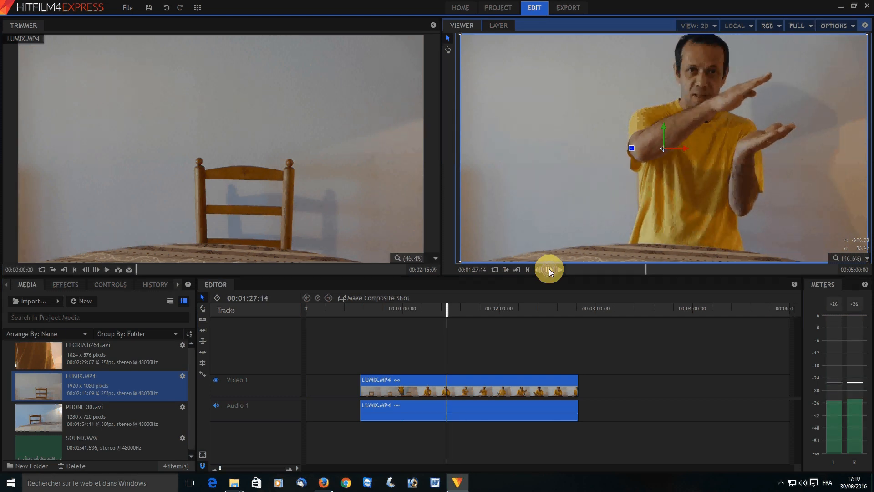
left_click(539, 269)
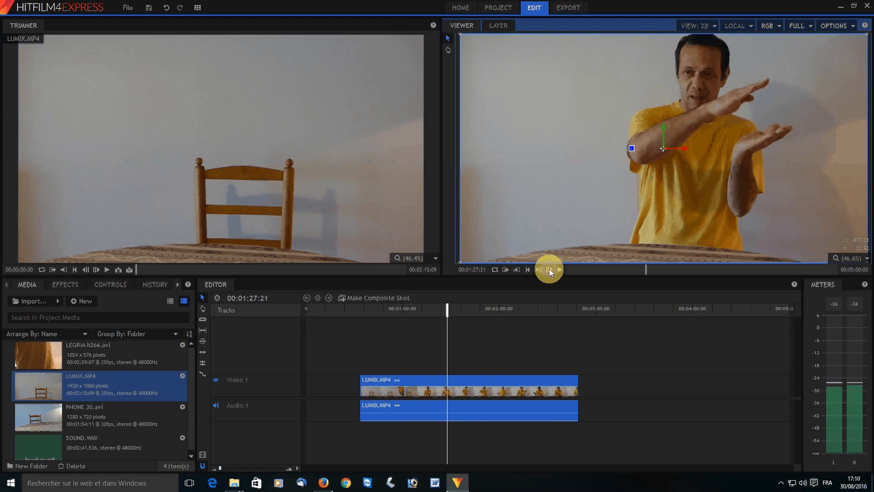
left_click(550, 269)
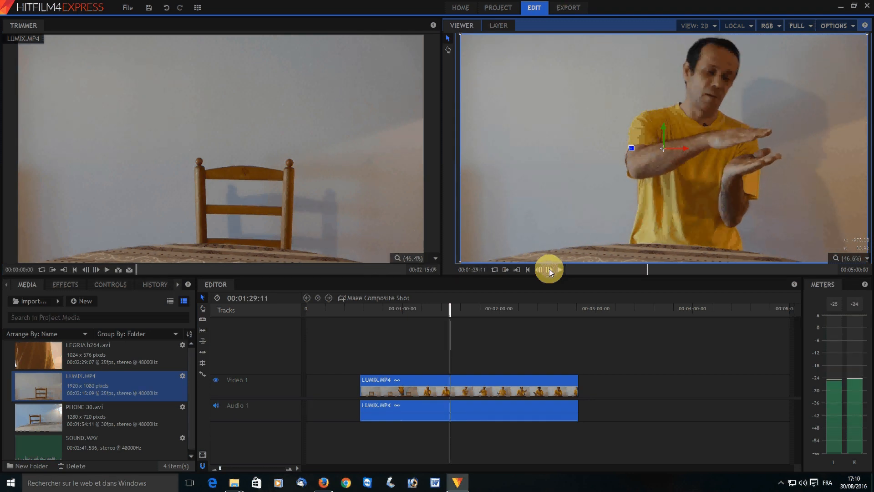
left_click(546, 270)
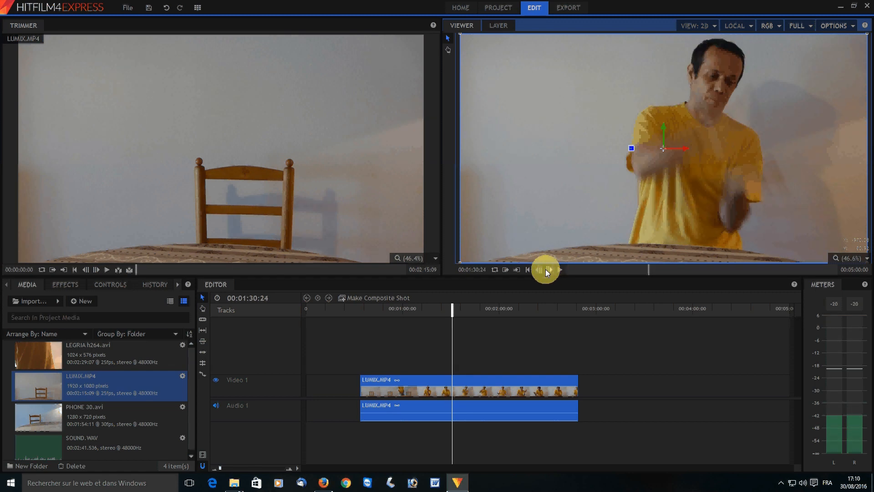
left_click(540, 270)
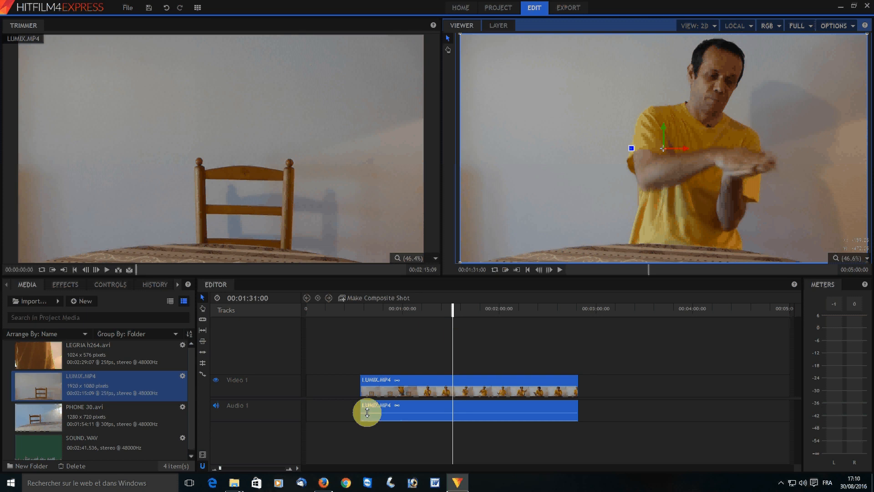
- Load PHONE 30.avi in the Trimmer and step it to its exact clap frame
left_click(84, 416)
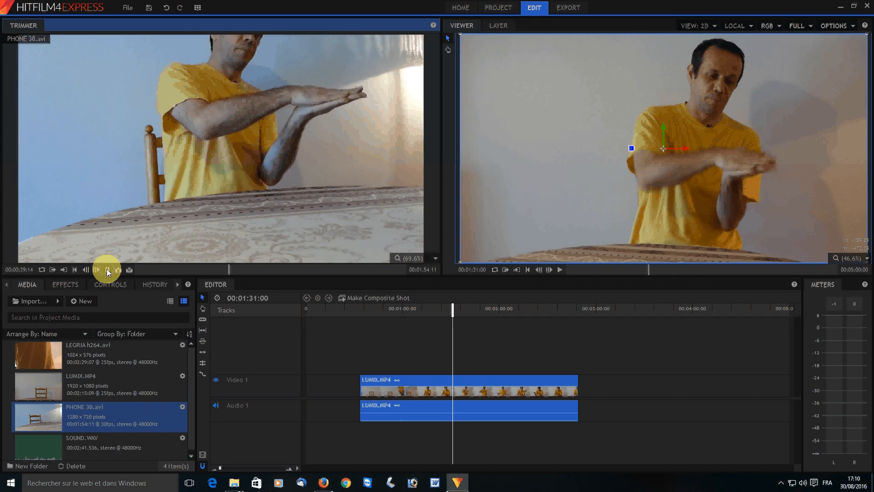
left_click(107, 269)
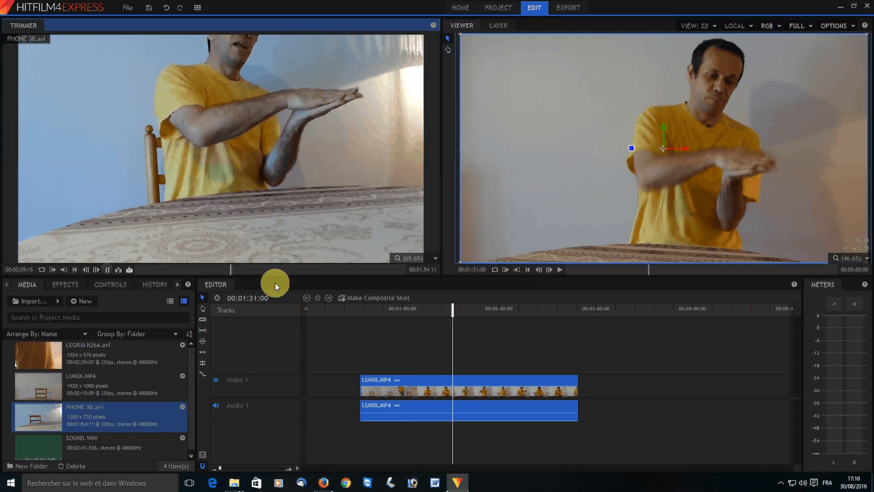
left_click(107, 269)
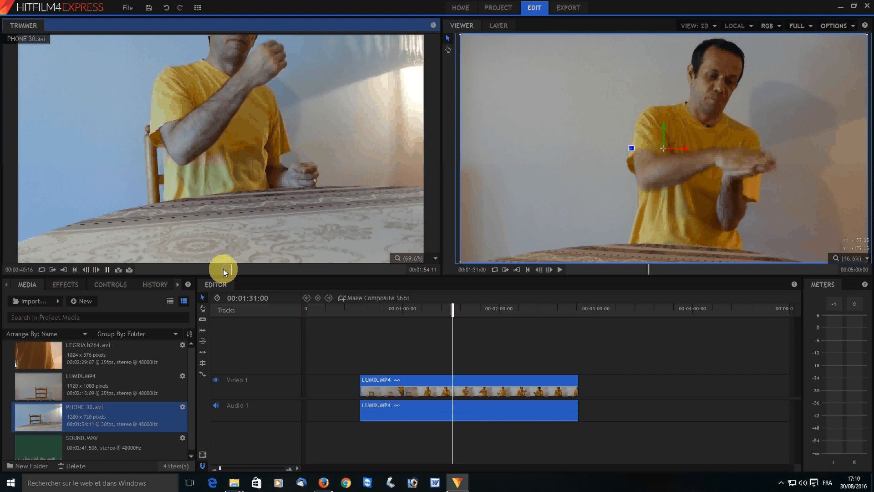
left_click(90, 269)
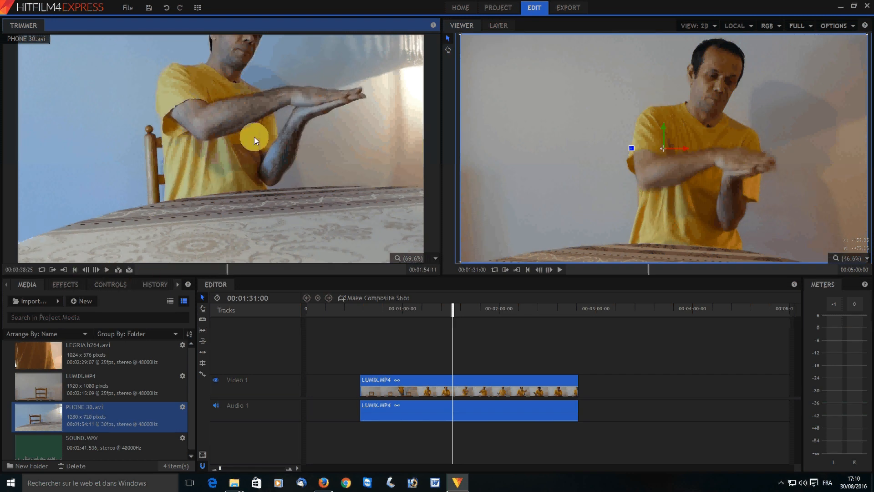
mouse_move(199, 291)
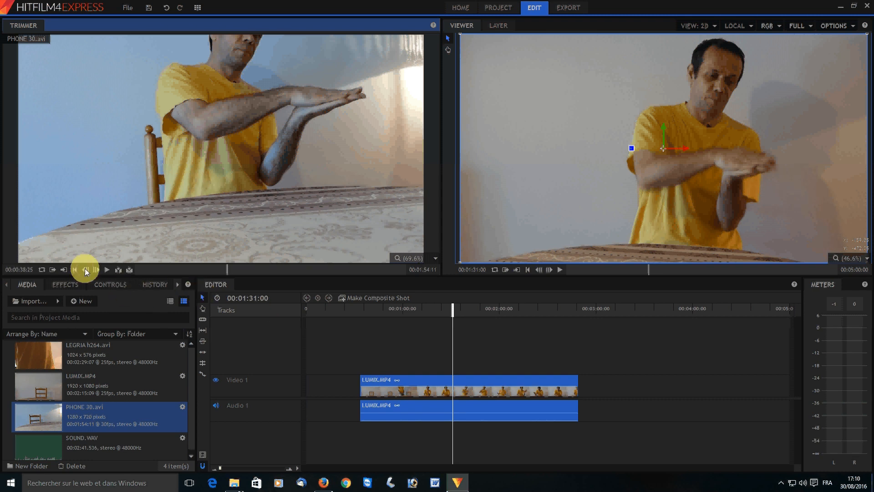
left_click(73, 269)
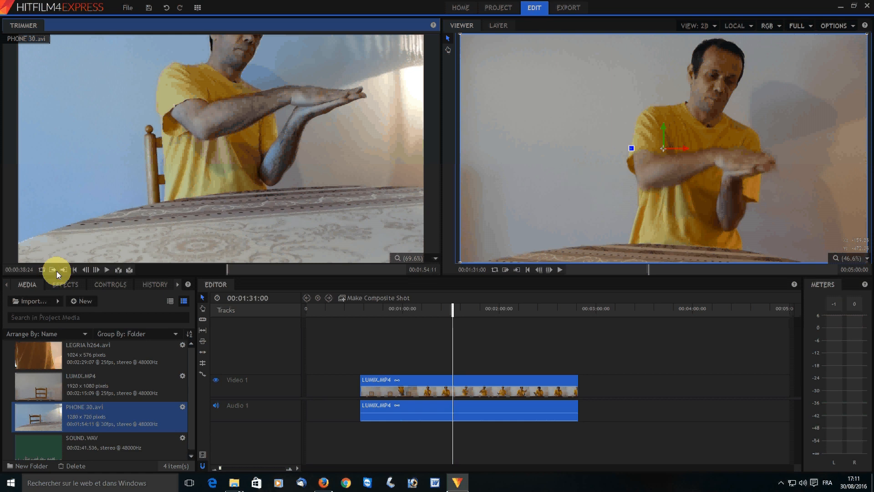
mouse_move(257, 202)
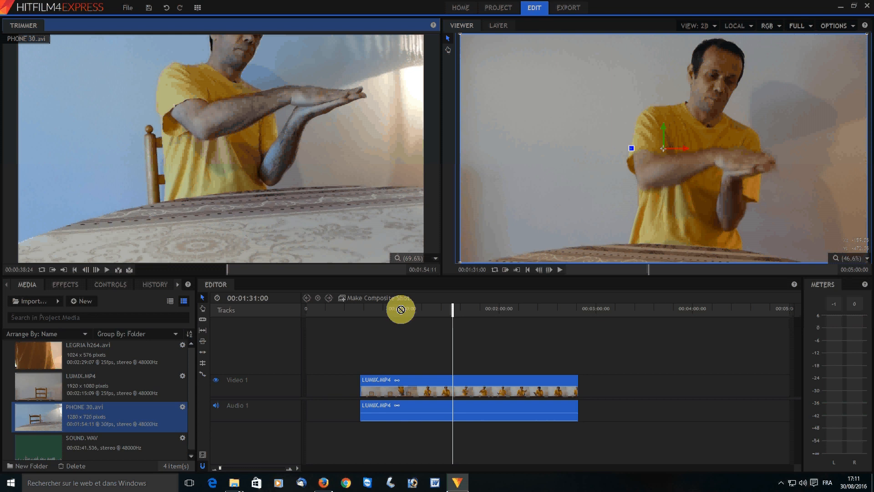
- Drop the PHONE clip onto new video and audio tracks so its clap meets the playhead
left_click_drag(400, 309, 452, 338)
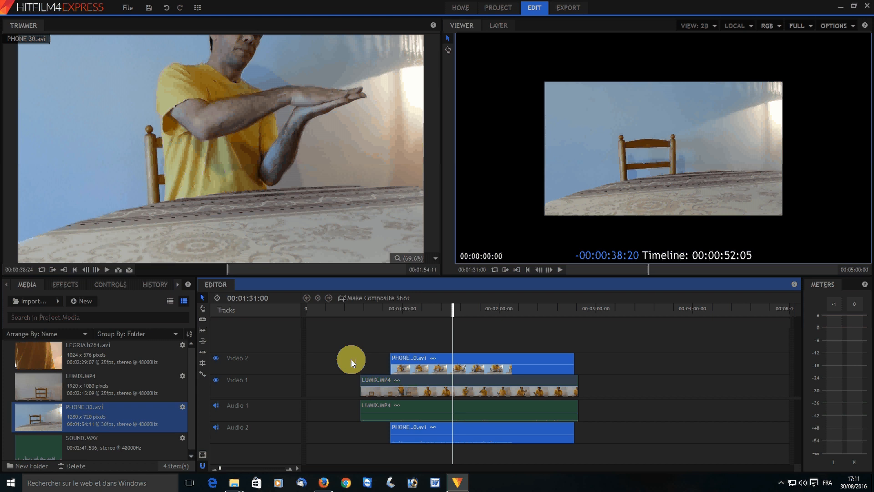
left_click(452, 387)
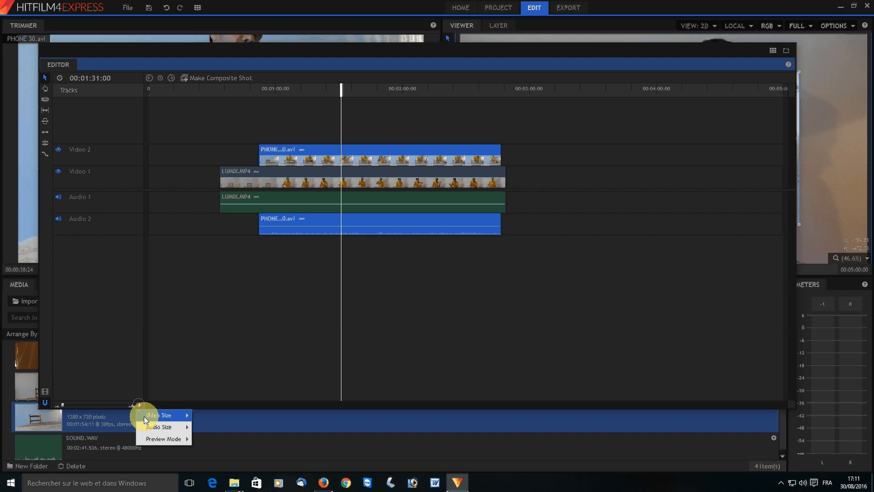
- Enlarge track height to show waveforms and set the playhead on the LUMIX clap peak
left_click(158, 426)
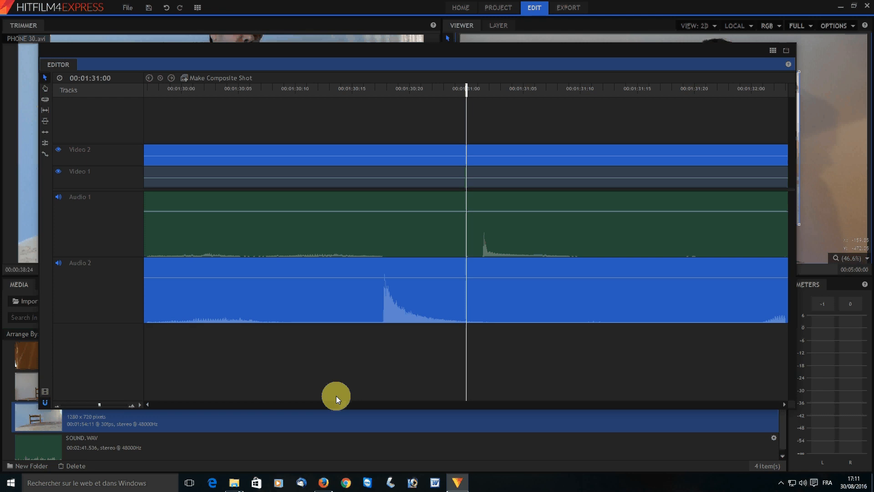
mouse_move(515, 153)
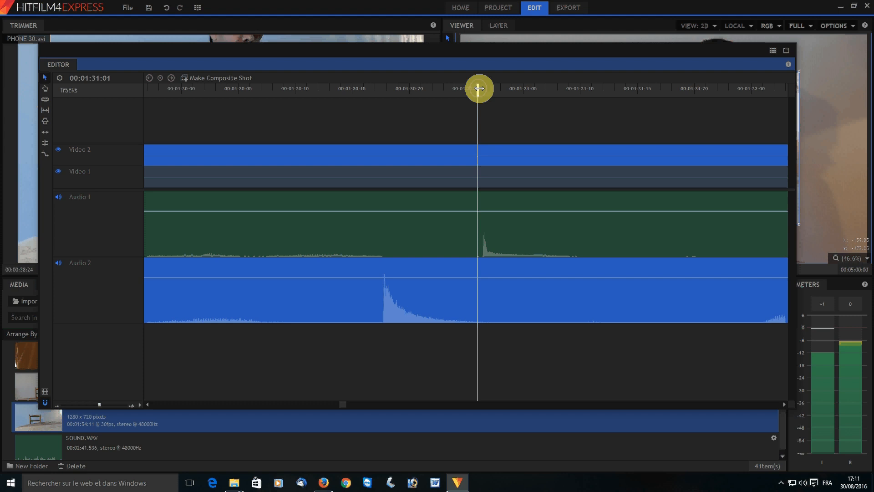
left_click_drag(477, 89, 486, 89)
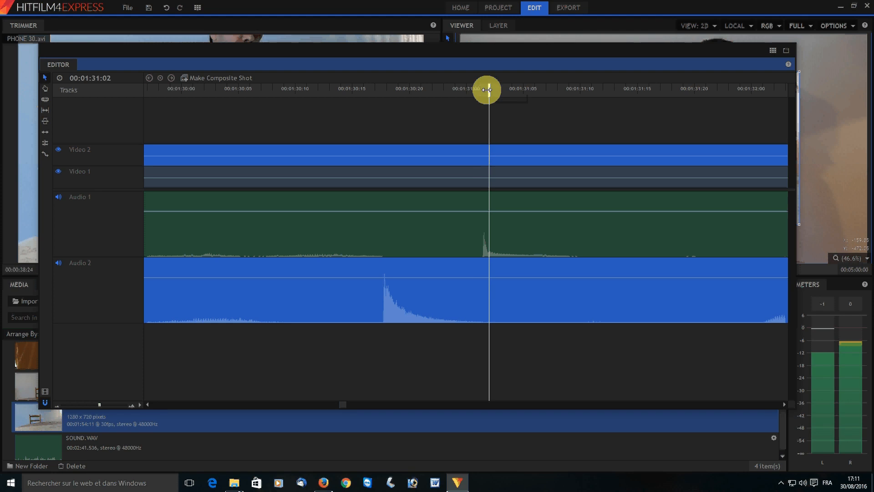
left_click_drag(486, 91, 478, 92)
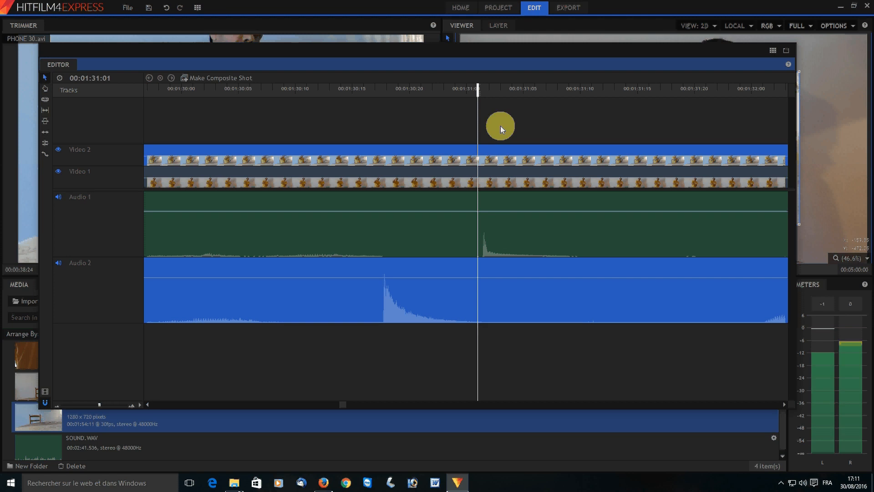
mouse_move(390, 311)
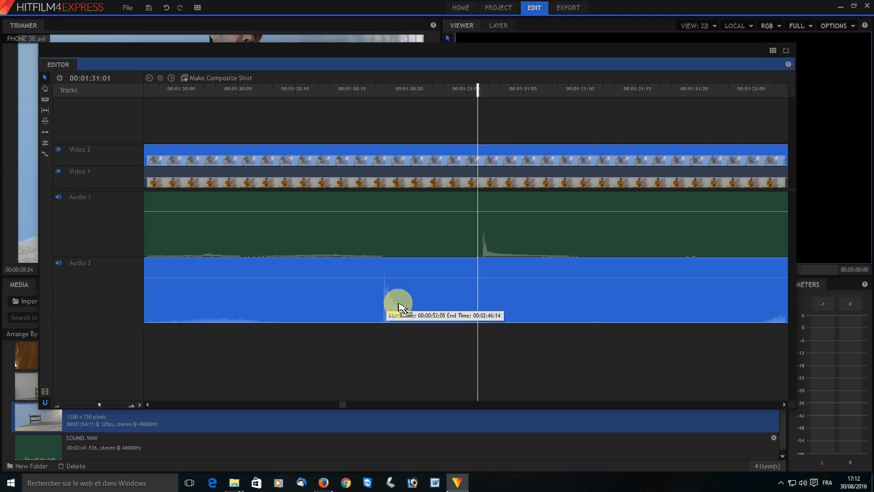
- Slide the PHONE clip right until its clap peak sits under the playhead
left_click_drag(399, 304, 468, 304)
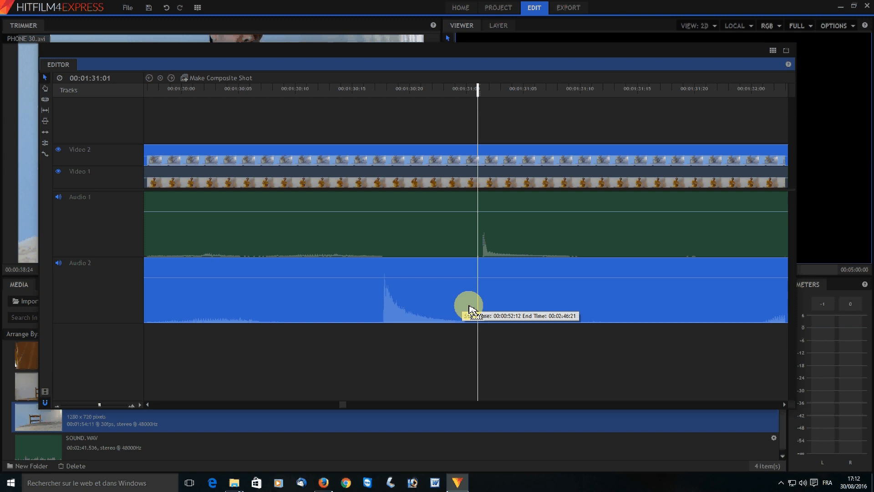
left_click_drag(471, 307, 483, 307)
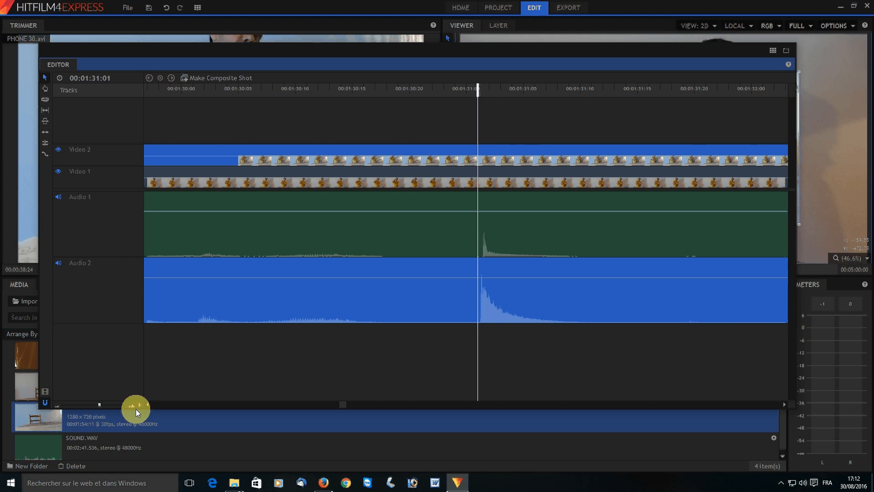
- Switch the workspace back to the standard Editing layout
left_click(196, 7)
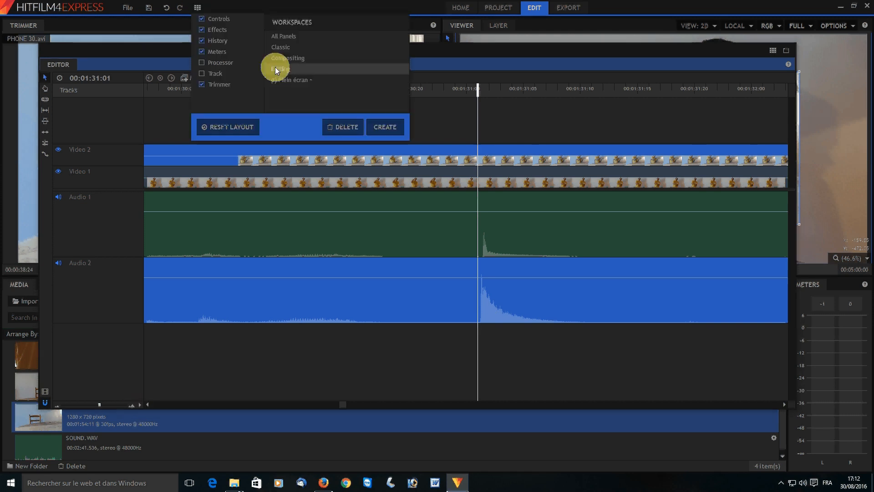
left_click(278, 68)
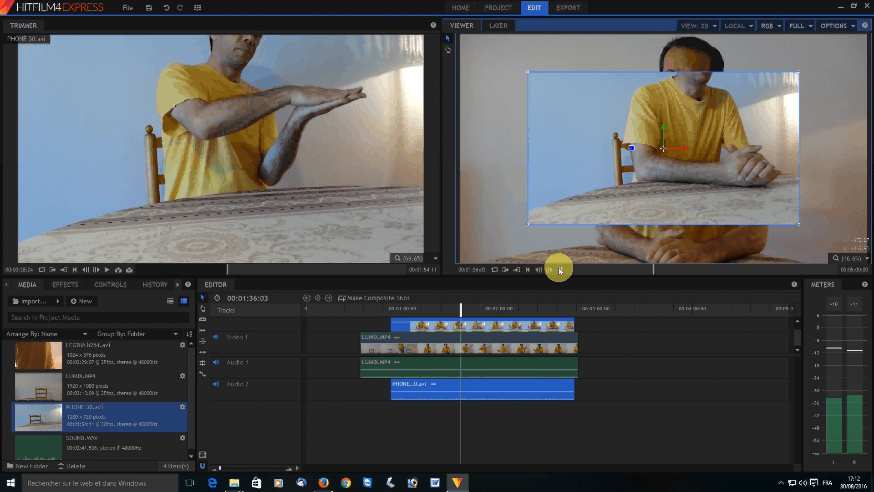
- Play and scrub the timeline around the clap to confirm both cameras move in sync
left_click(562, 269)
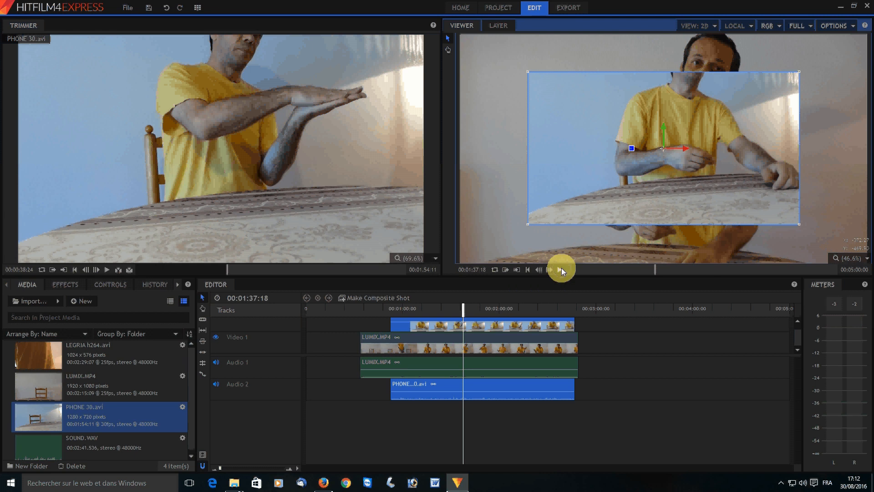
left_click(560, 269)
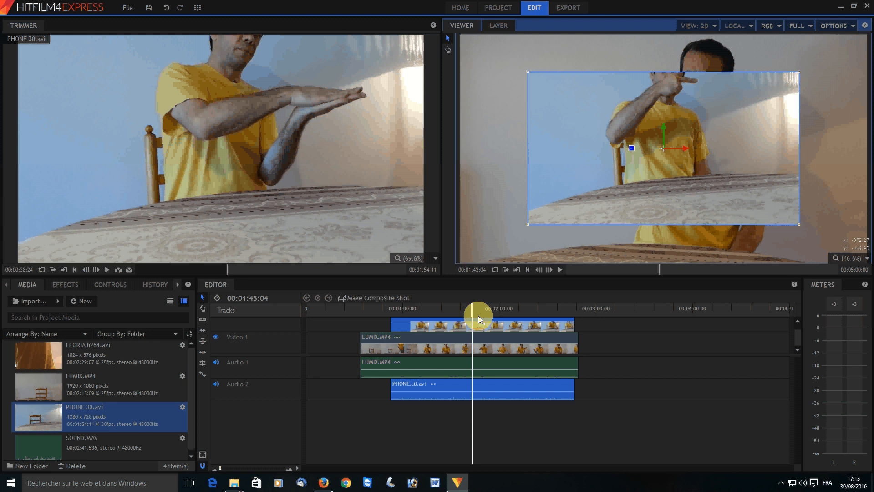
left_click_drag(478, 317, 446, 318)
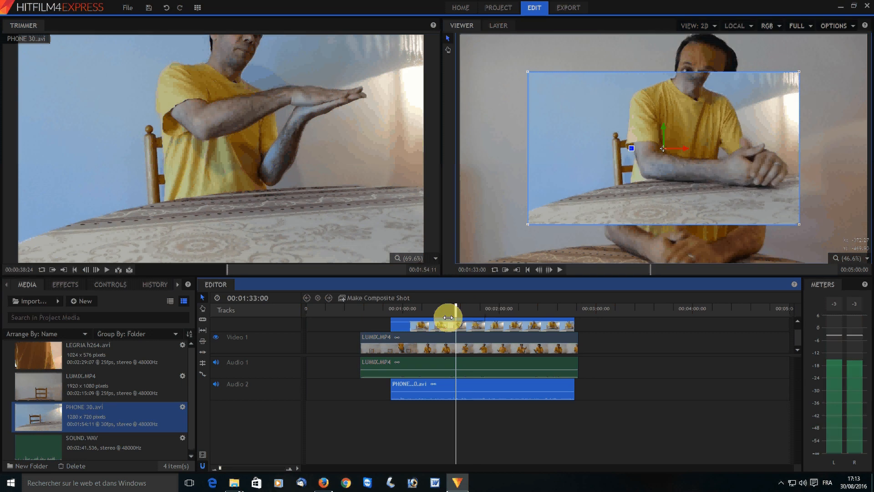
left_click_drag(449, 318, 426, 318)
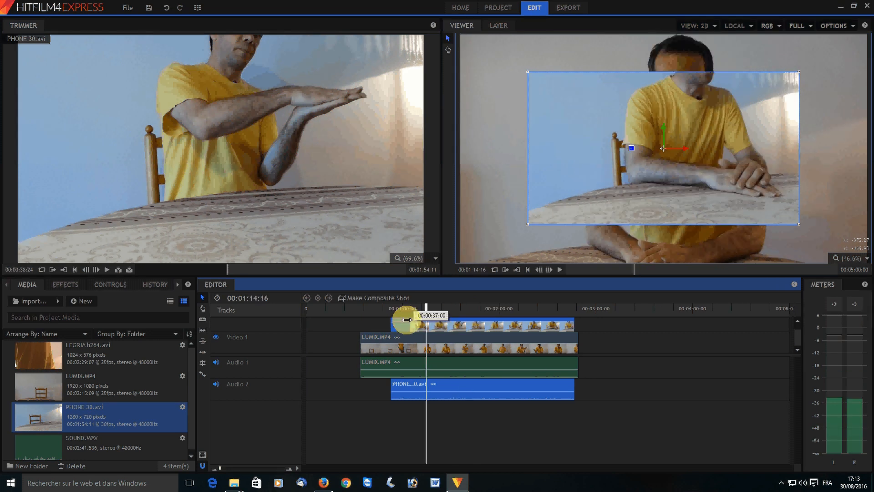
left_click_drag(426, 318, 417, 319)
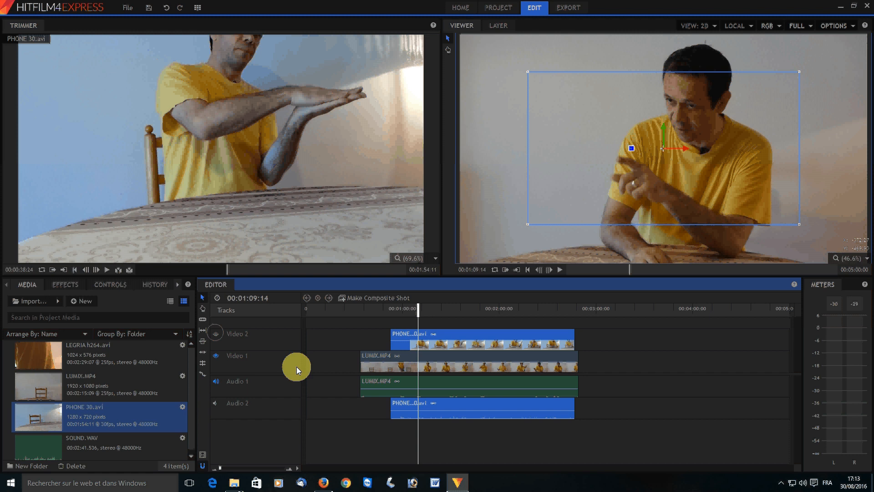
mouse_move(371, 383)
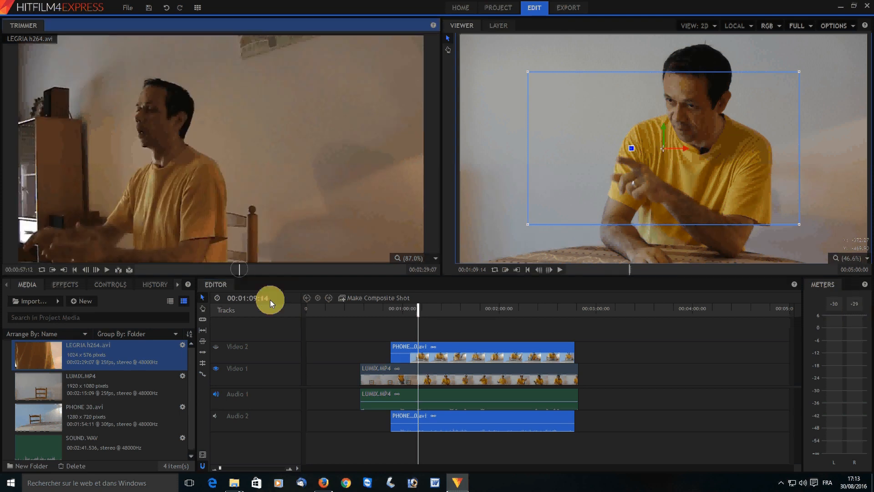
mouse_move(241, 274)
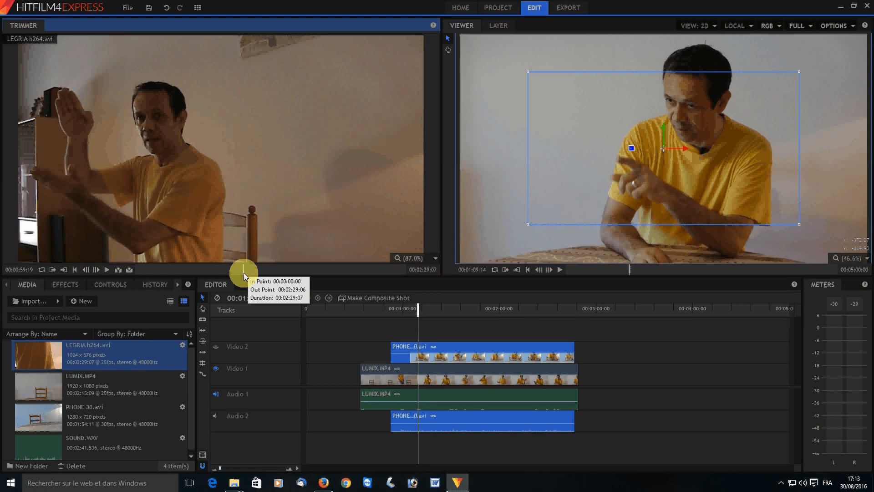
mouse_move(107, 271)
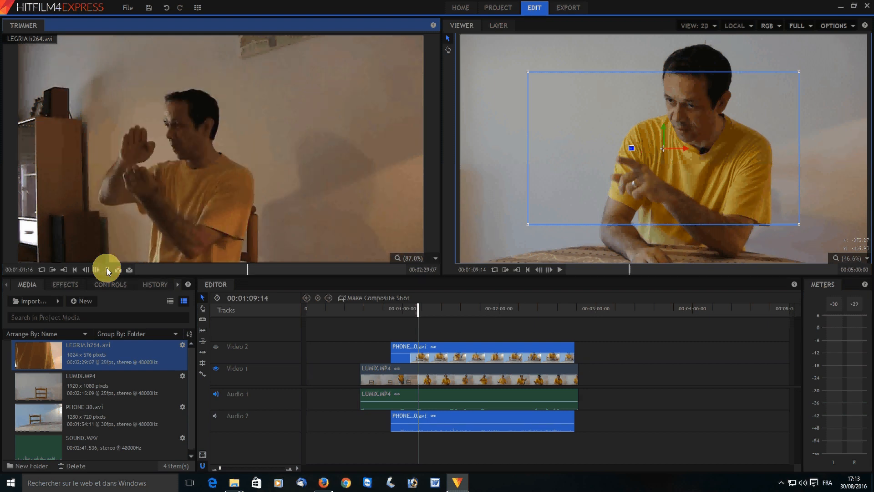
- Play the LEGRIA preview forward and pause it on the raised-finger gesture
left_click(106, 269)
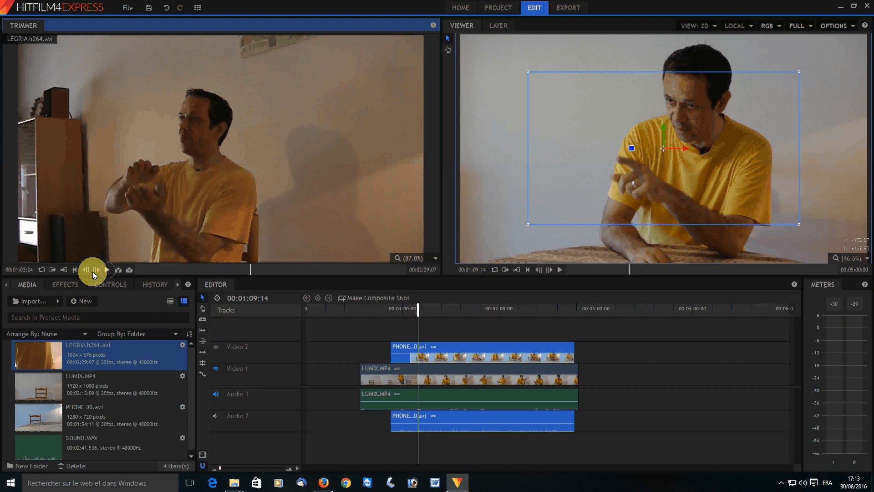
left_click(94, 269)
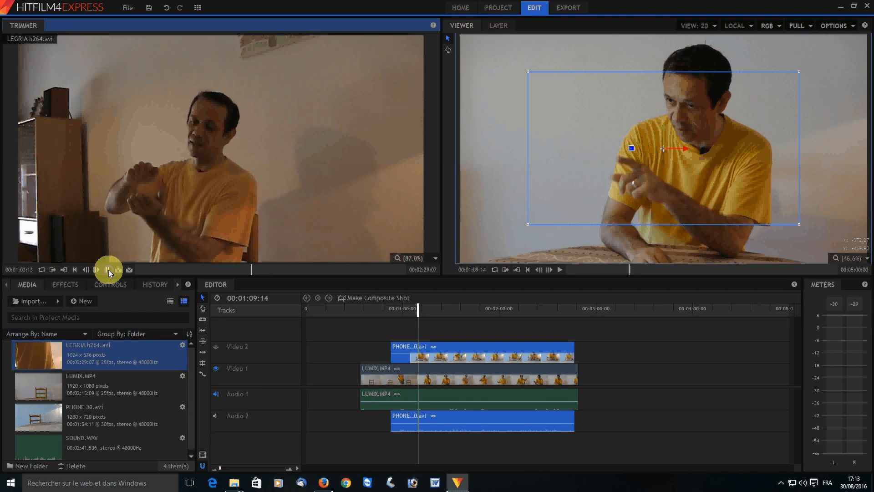
left_click(108, 270)
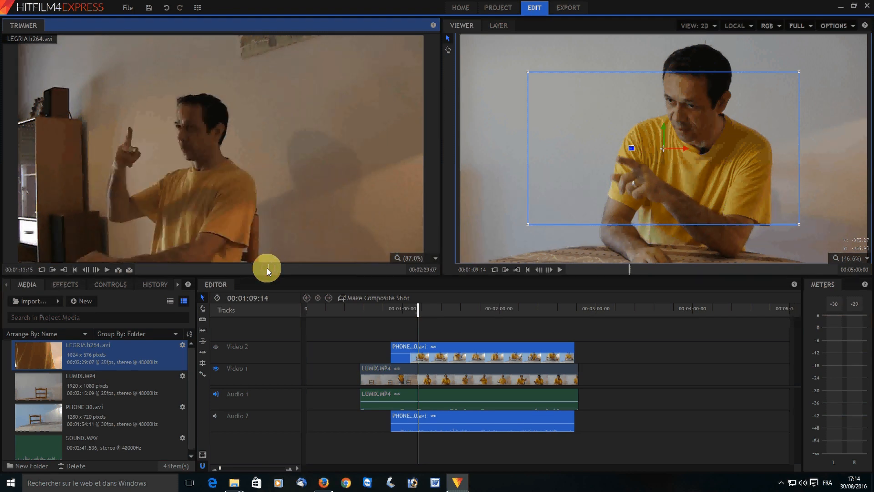
left_click(87, 271)
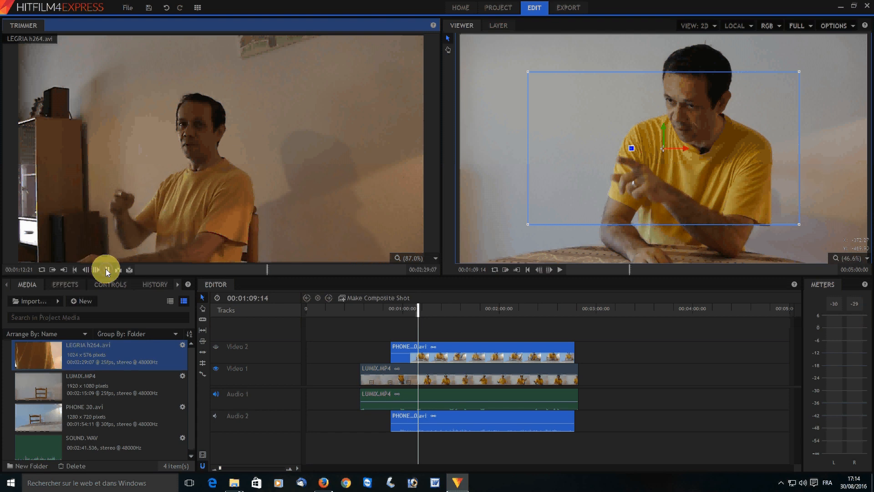
left_click(96, 269)
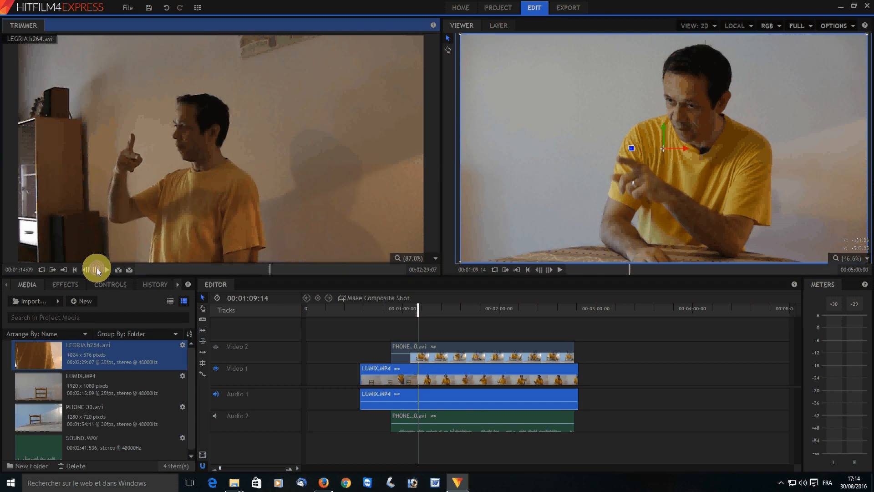
left_click(106, 269)
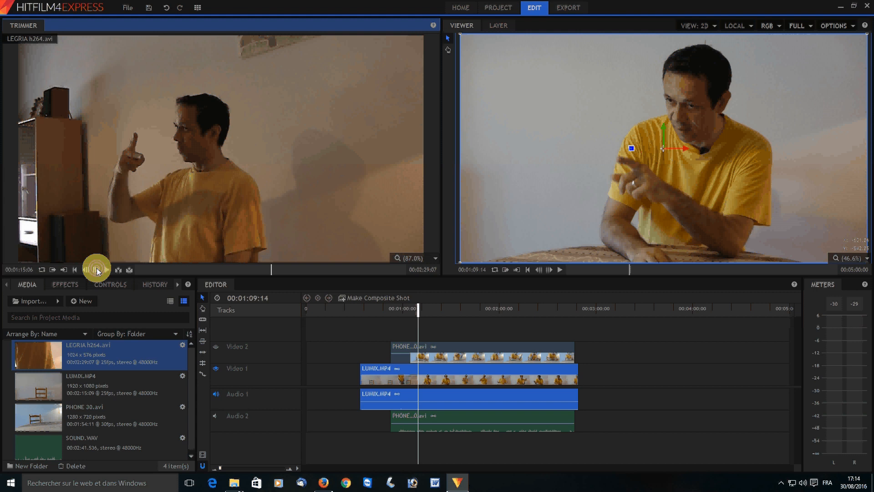
- Step the LEGRIA preview frame by frame onto the gesture cue frame (~00:01:16:02)
left_click(106, 269)
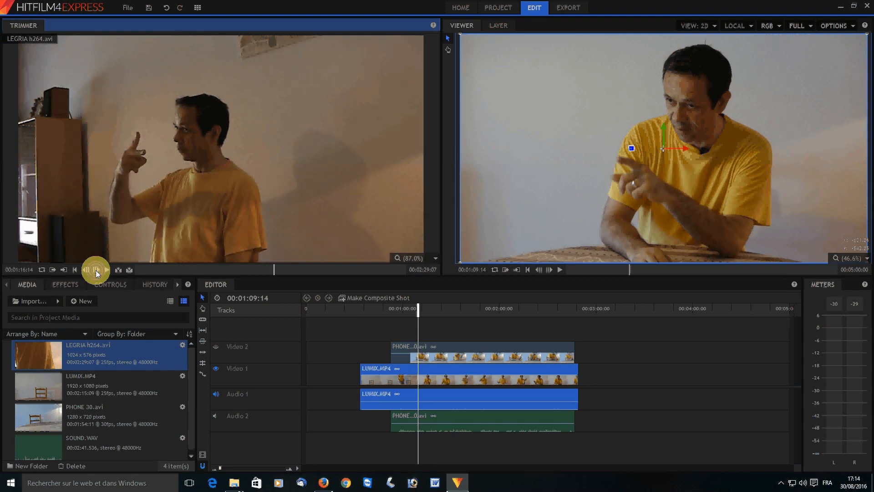
left_click(96, 270)
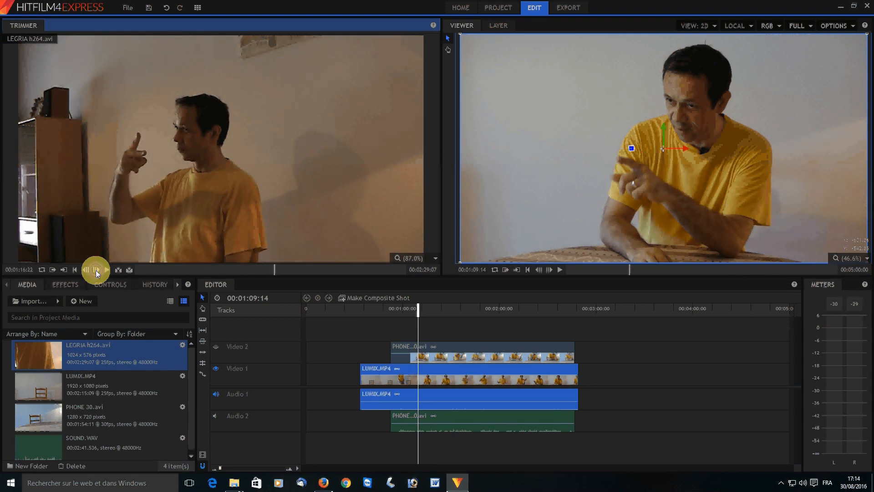
left_click(96, 270)
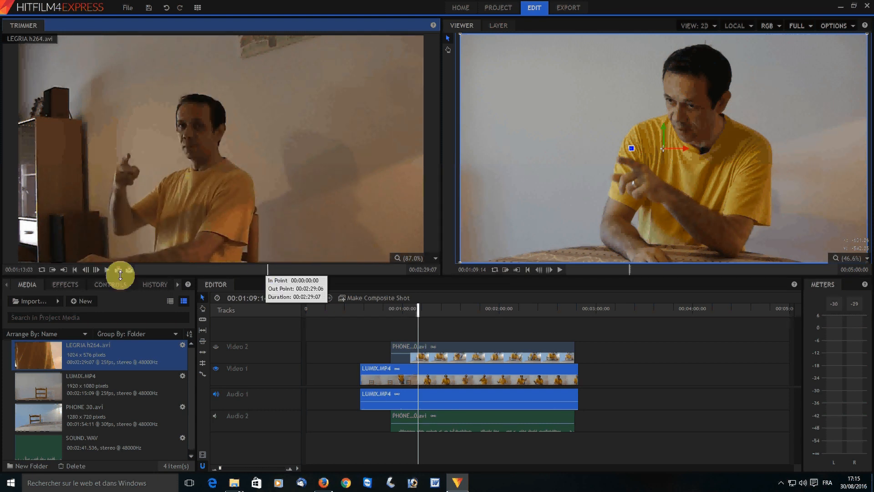
left_click(106, 269)
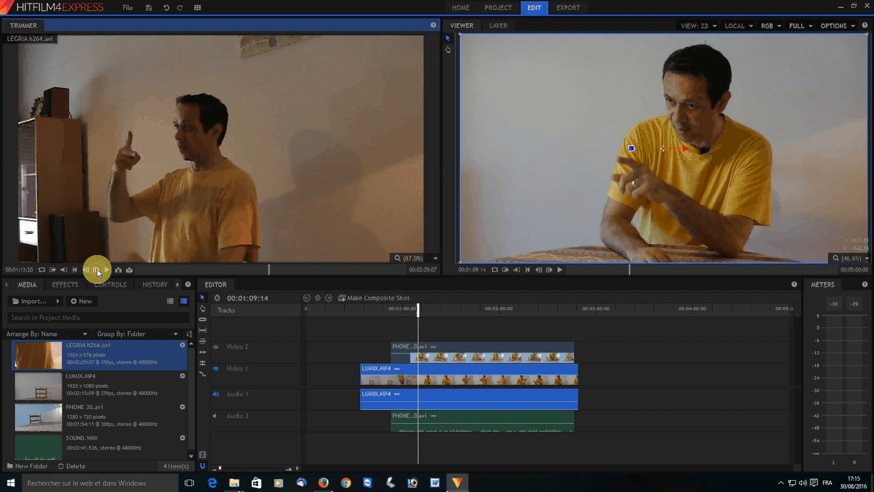
left_click(97, 269)
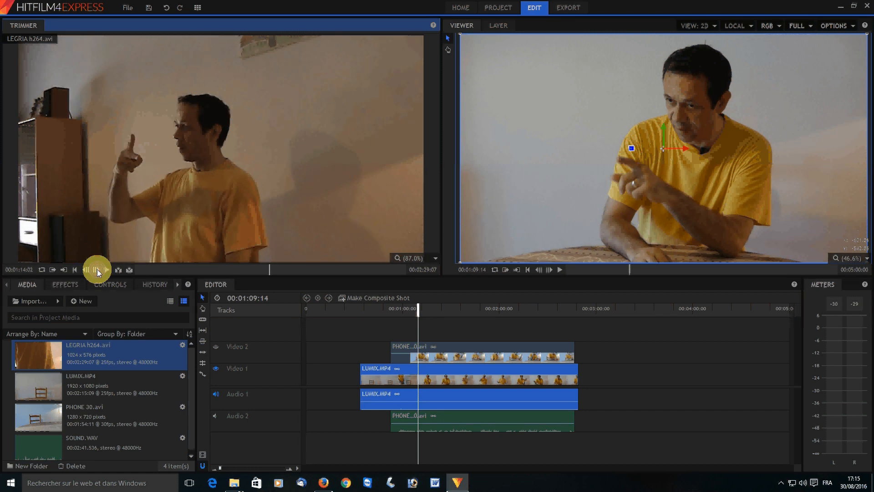
left_click(96, 269)
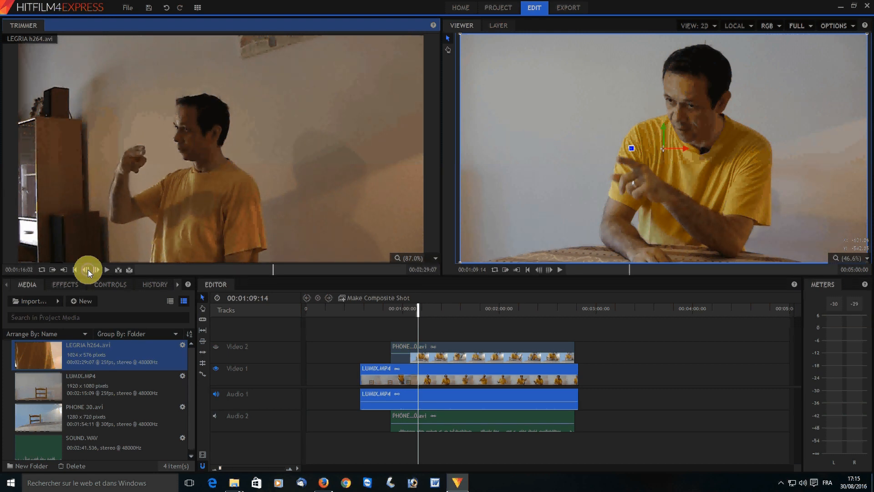
- Play, pause and frame-step the timeline playhead onto the LUMIX gesture frame (~00:01:42:12)
left_click(88, 269)
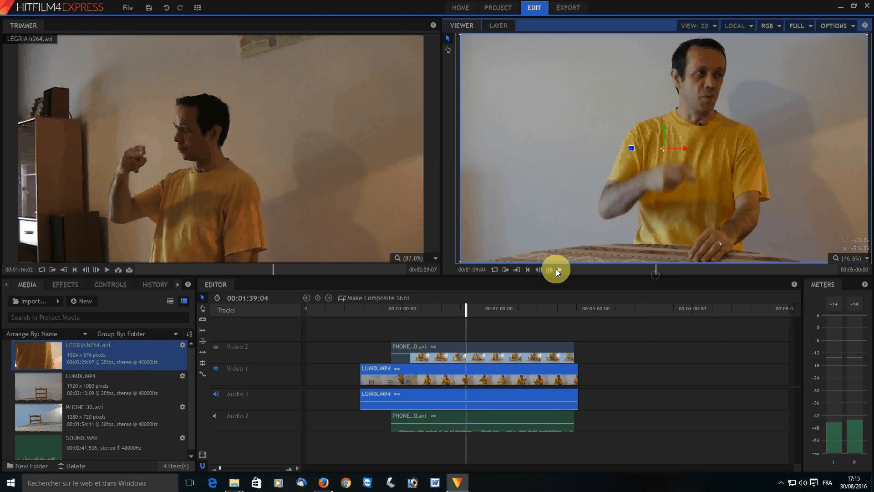
left_click(549, 269)
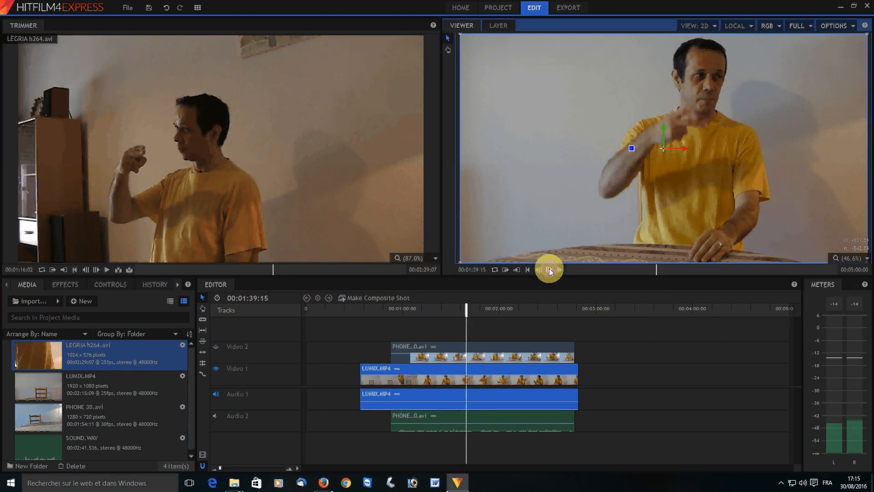
left_click(548, 270)
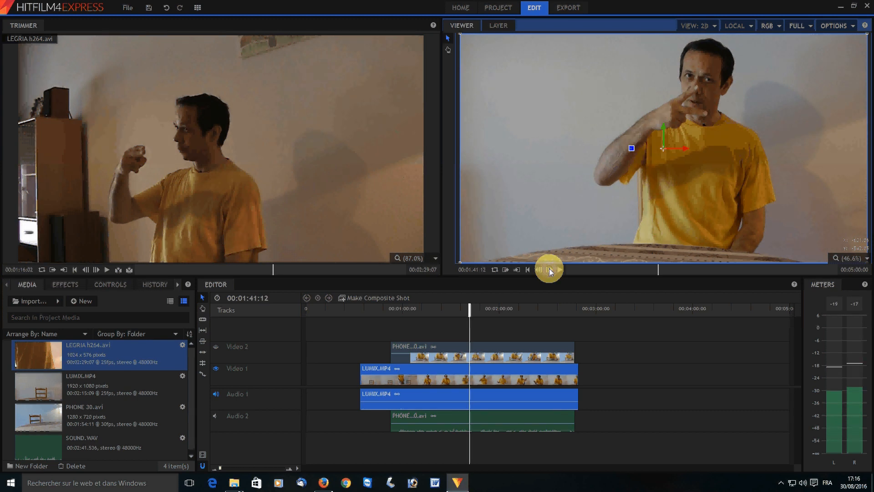
left_click(548, 268)
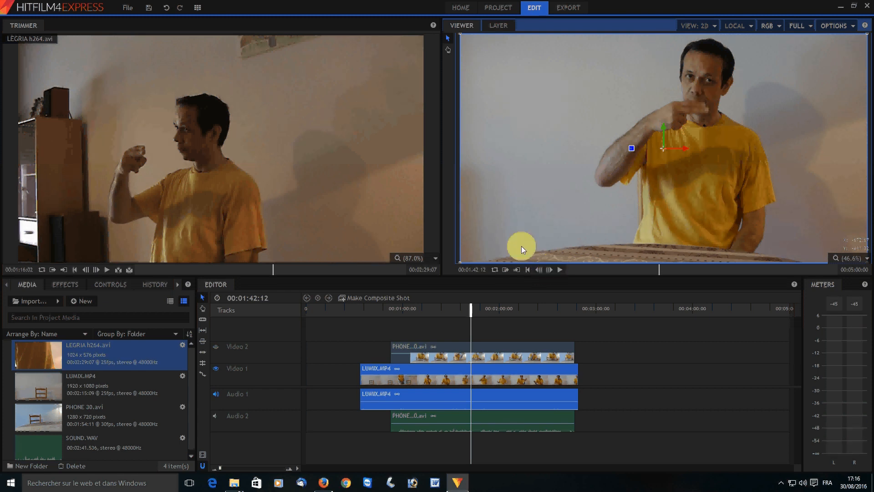
mouse_move(227, 193)
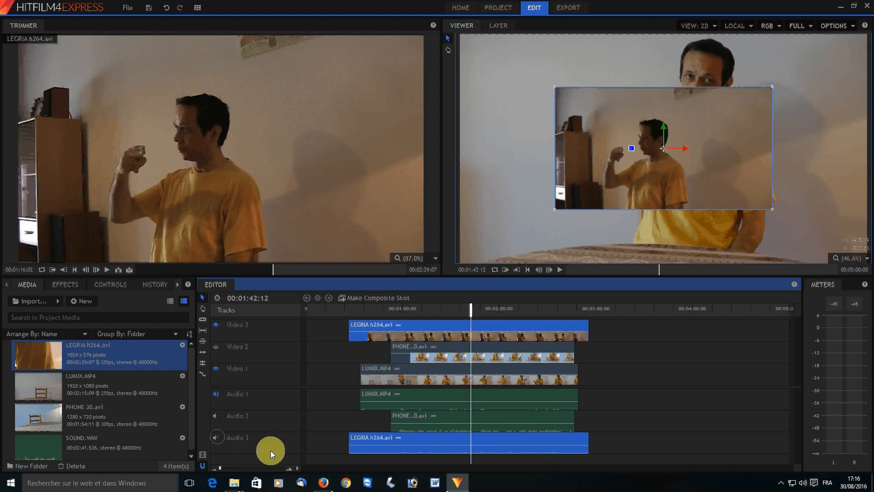
mouse_move(326, 419)
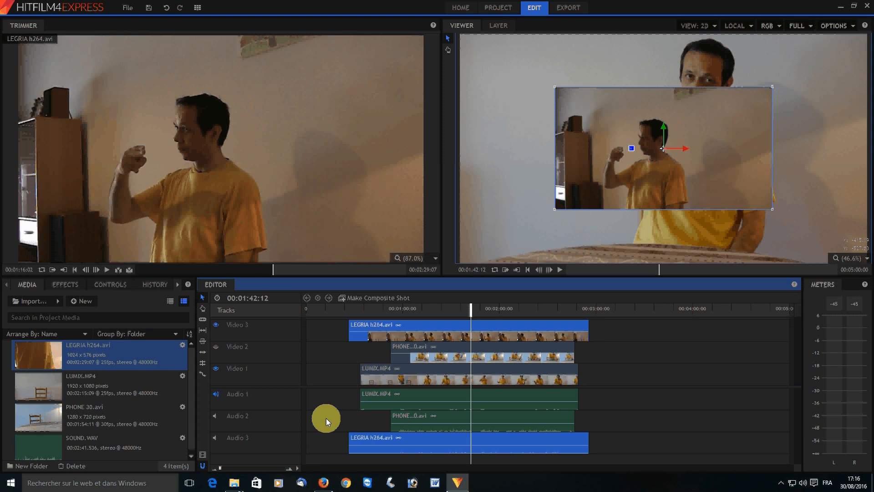
mouse_move(607, 245)
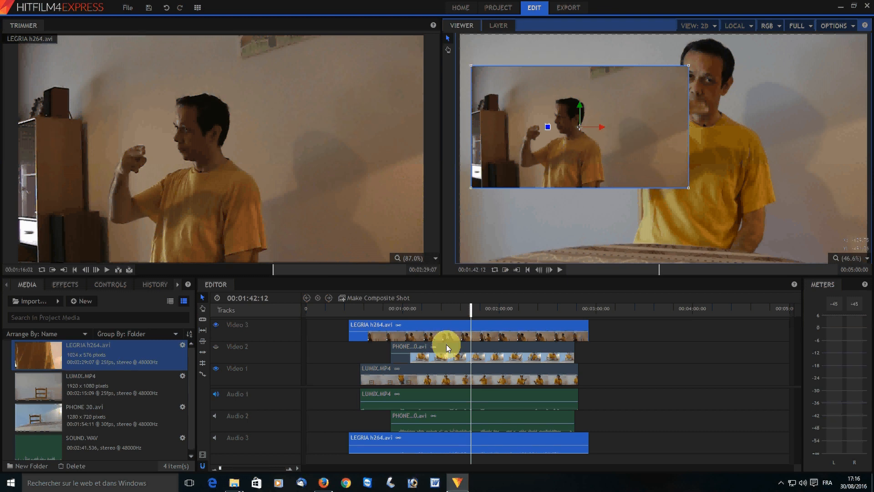
mouse_move(227, 399)
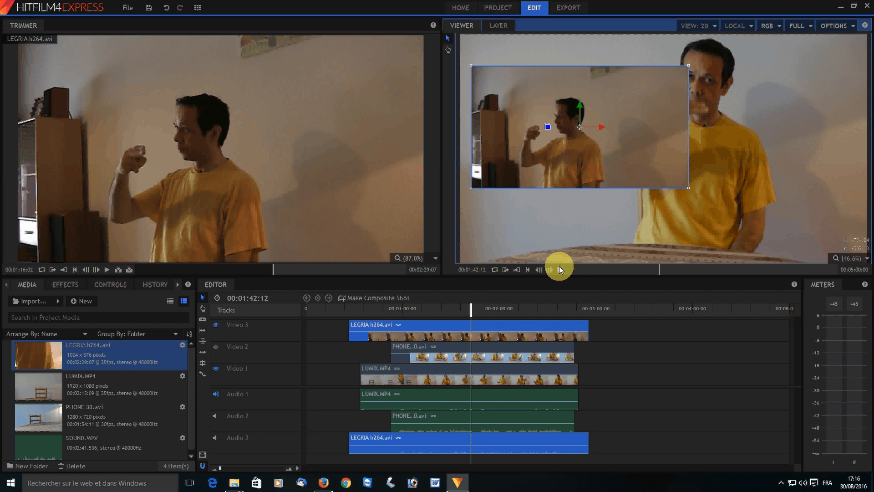
- Play the stacked clips with the LEGRIA inset to check the sync
left_click(550, 269)
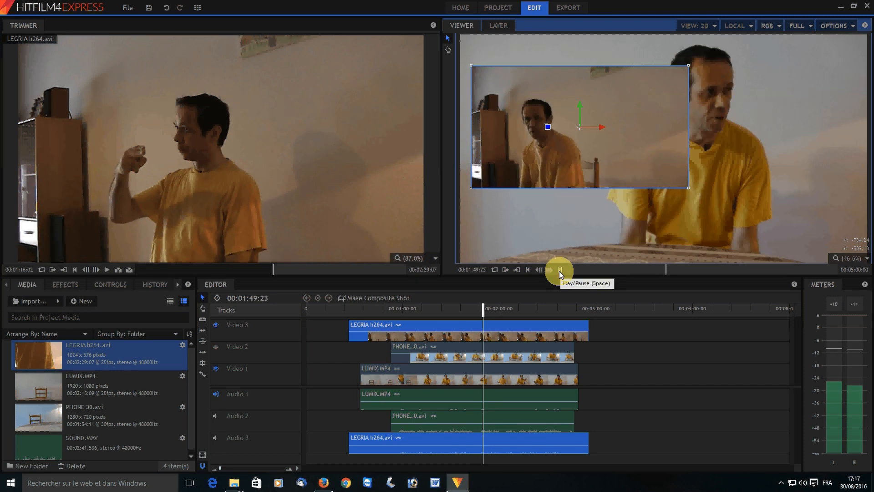
left_click(558, 272)
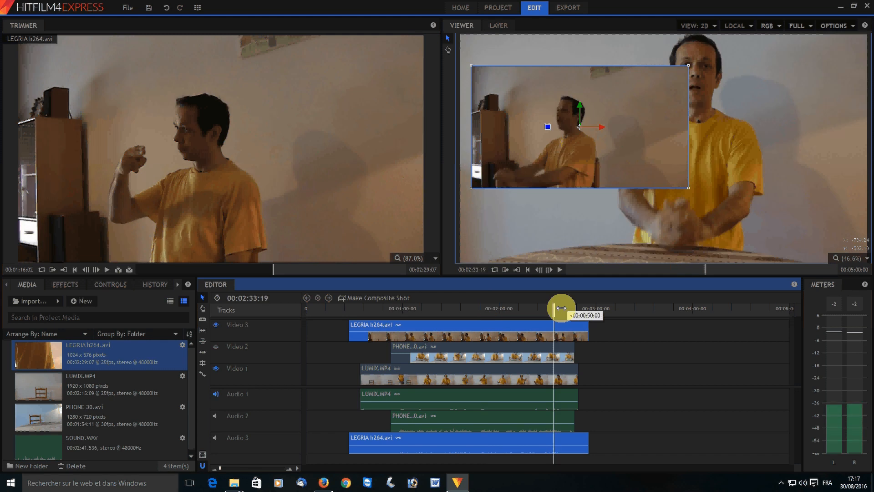
left_click_drag(561, 308, 558, 311)
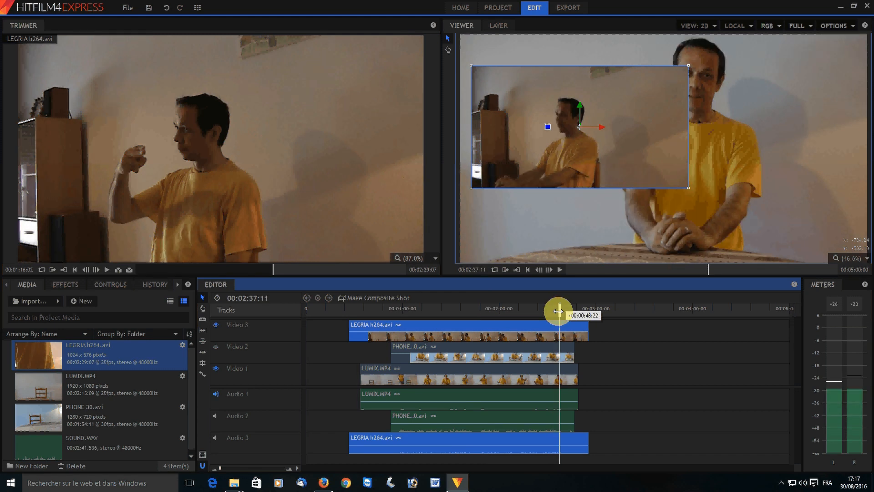
left_click_drag(559, 311, 567, 310)
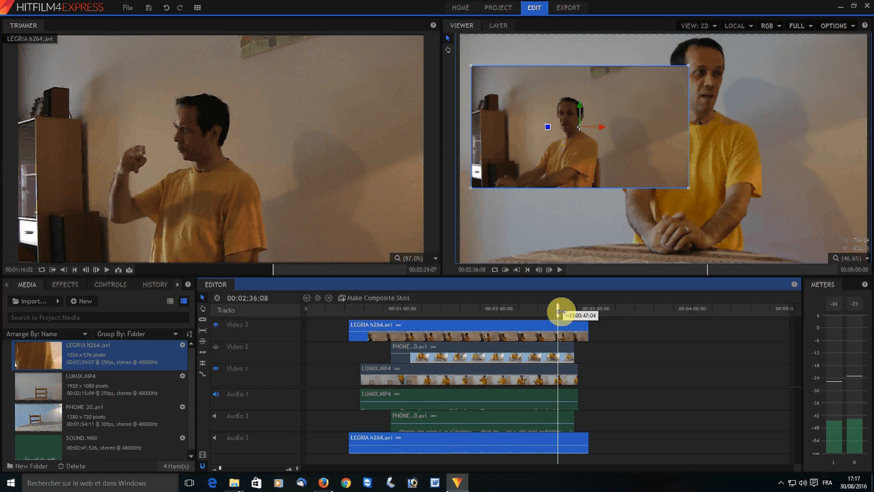
left_click_drag(560, 312, 555, 311)
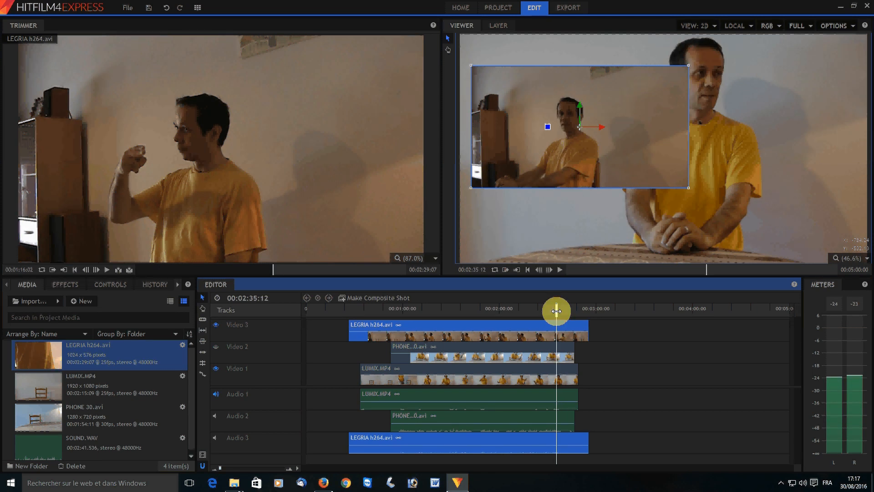
left_click_drag(555, 311, 486, 313)
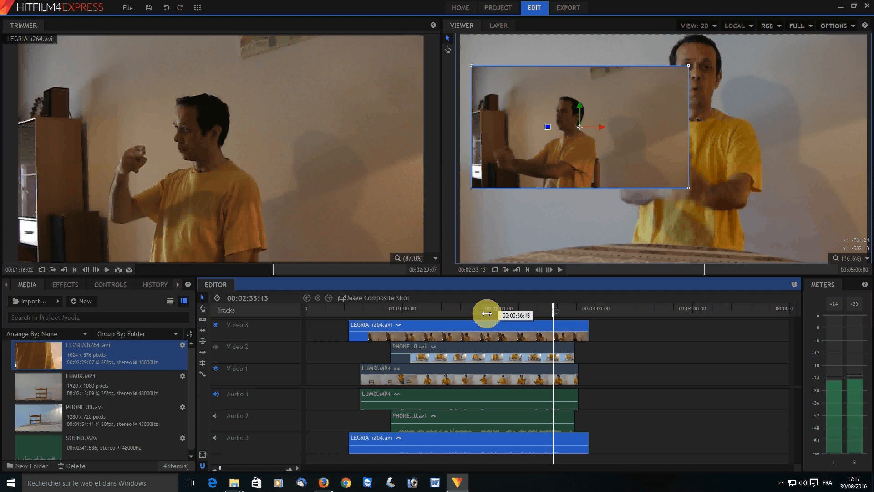
left_click_drag(485, 314, 396, 314)
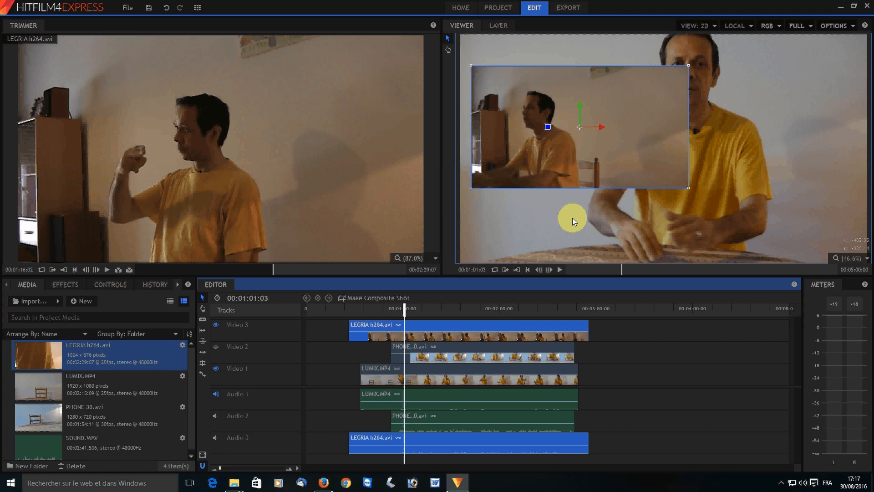
mouse_move(219, 327)
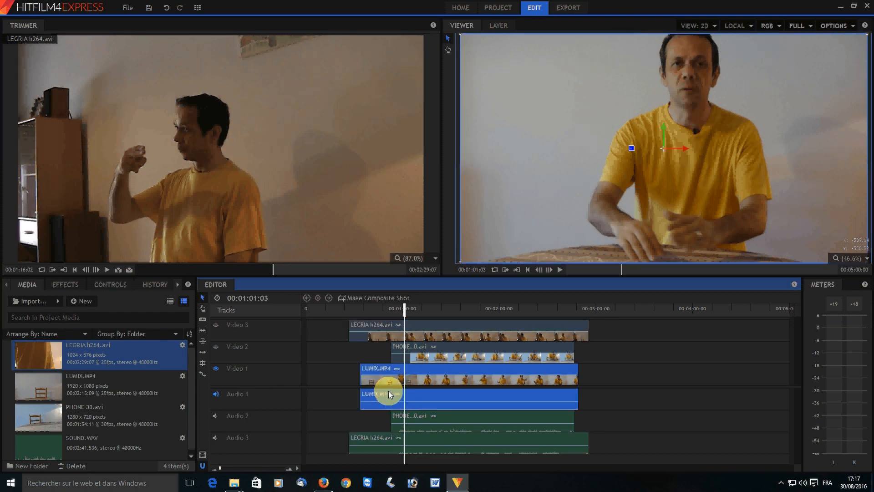
- Load SOUND.WAV in the Trimmer, set the timeline at the 01:31 clap, and play the WAV to its clap
left_click(81, 444)
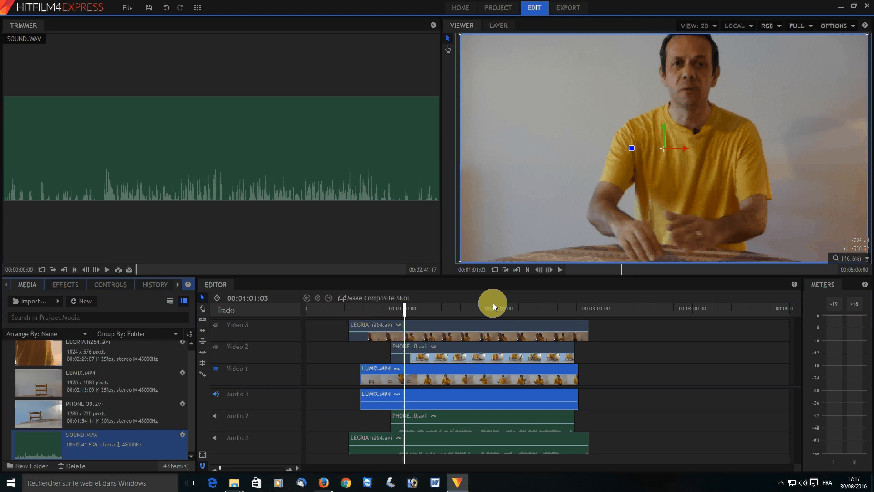
left_click_drag(496, 306, 410, 312)
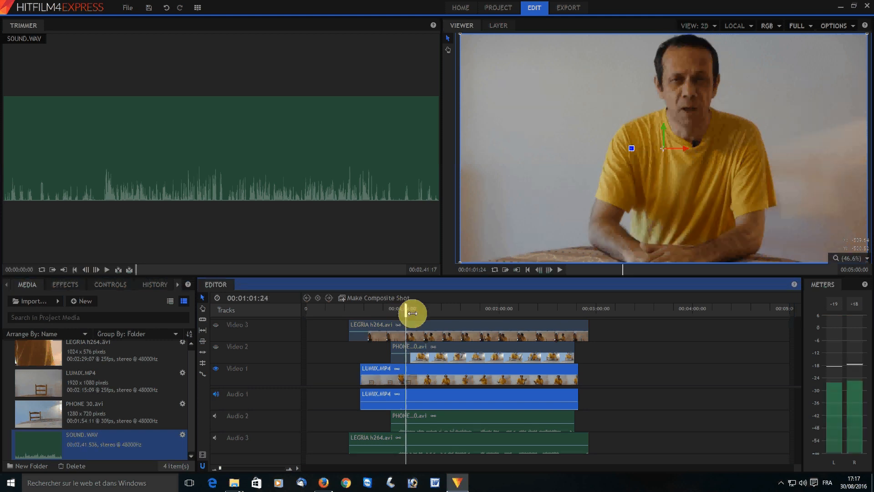
left_click_drag(411, 313, 446, 319)
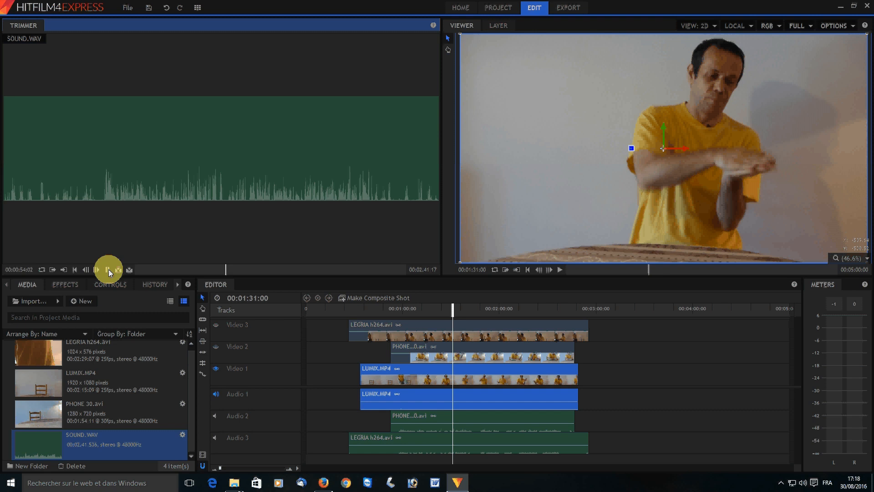
left_click(108, 269)
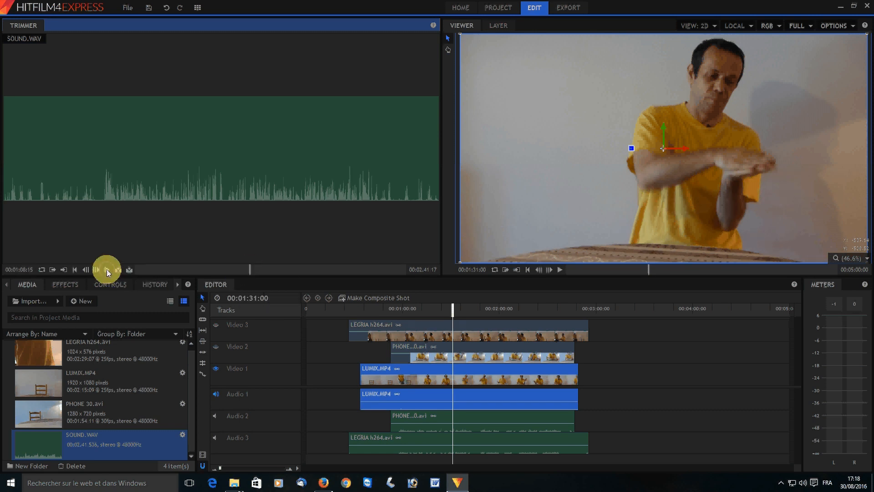
left_click(106, 269)
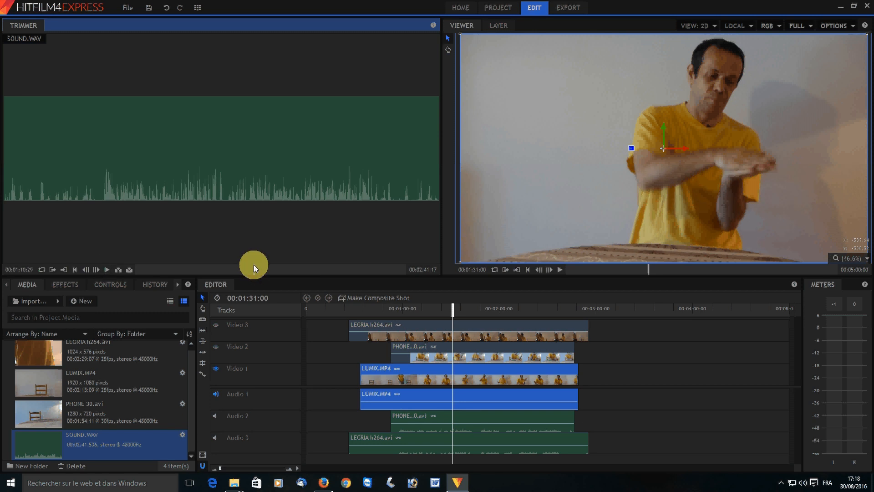
mouse_move(55, 270)
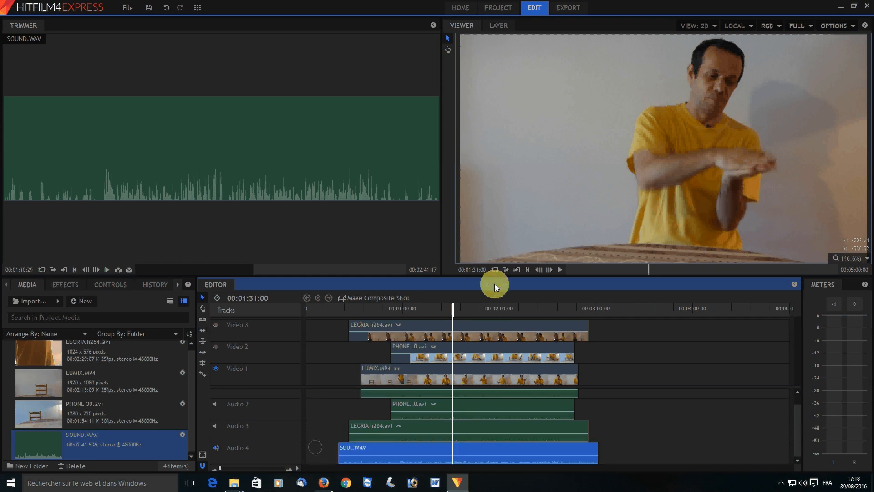
- Enlarge the Editor, zoom the timeline in around the clap and make the audio tracks taller
left_click_drag(494, 284, 407, 139)
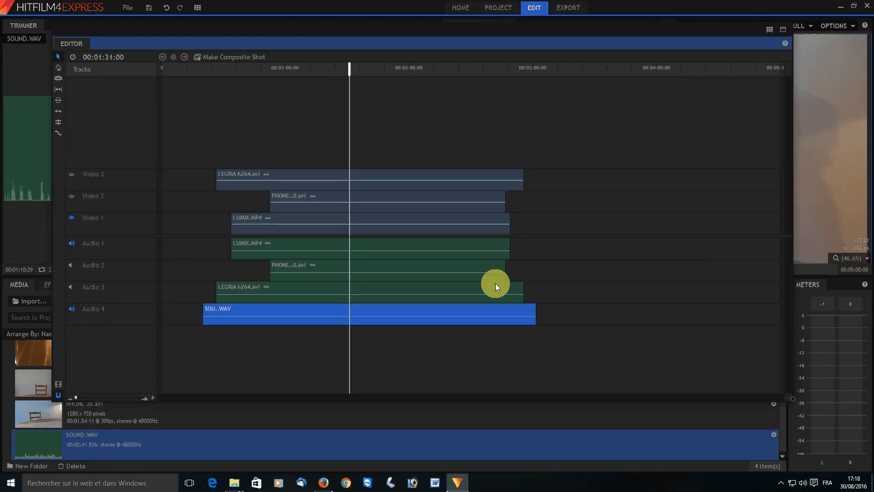
left_click(386, 244)
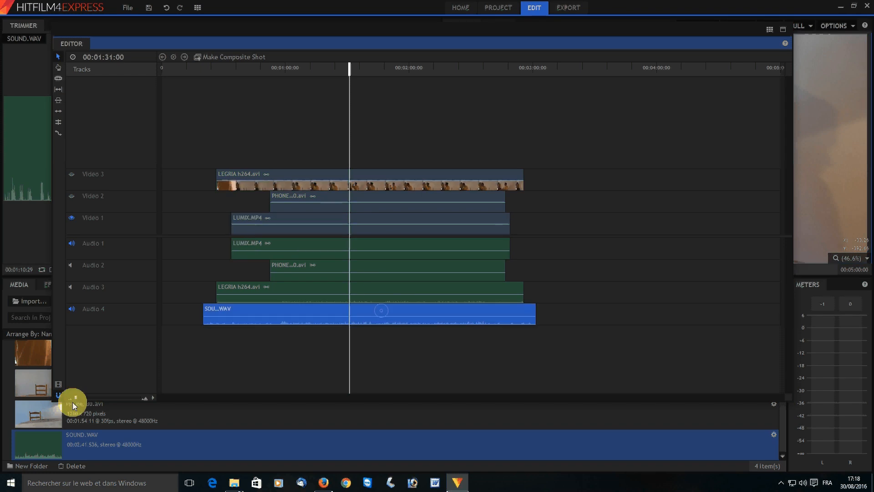
mouse_move(118, 401)
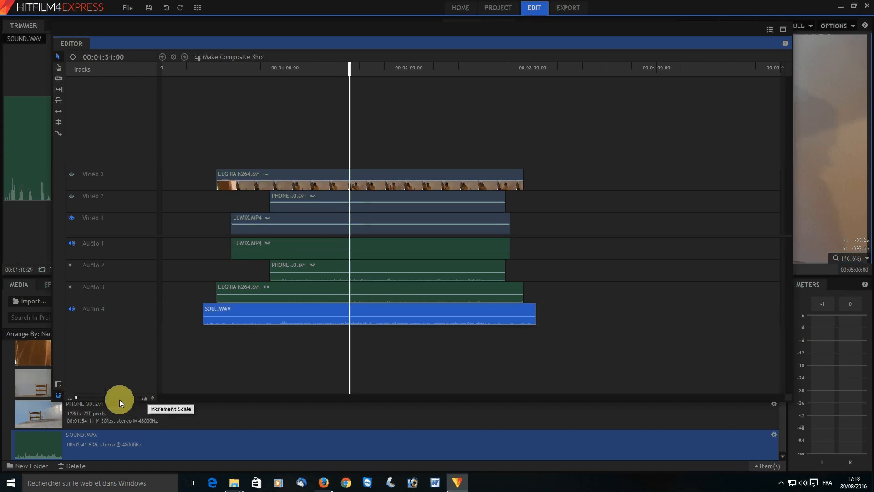
left_click(118, 399)
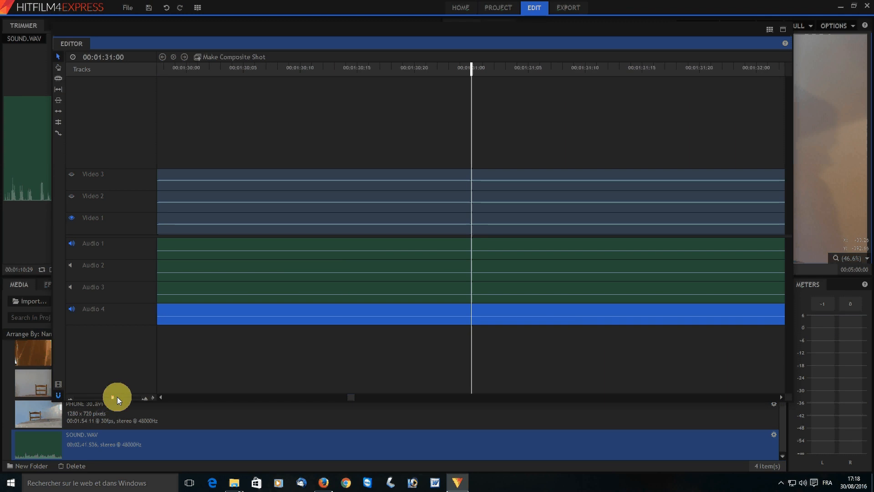
right_click(117, 397)
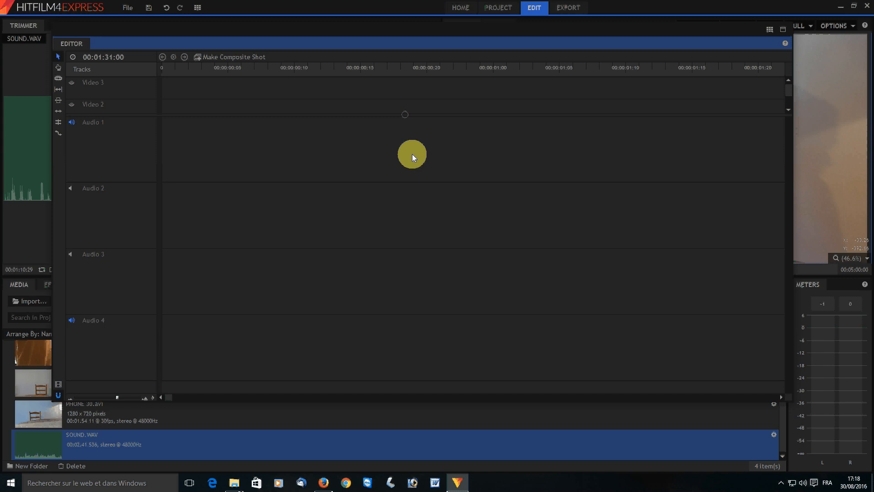
mouse_move(74, 401)
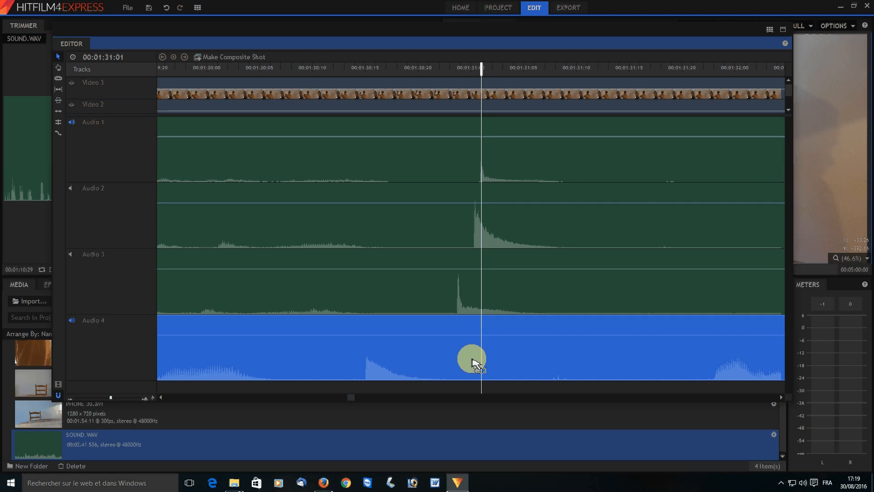
- Nudge SOUND.WAV on Audio 4 so its clap peak meets the camera tracks' peaks
left_click_drag(471, 358, 480, 358)
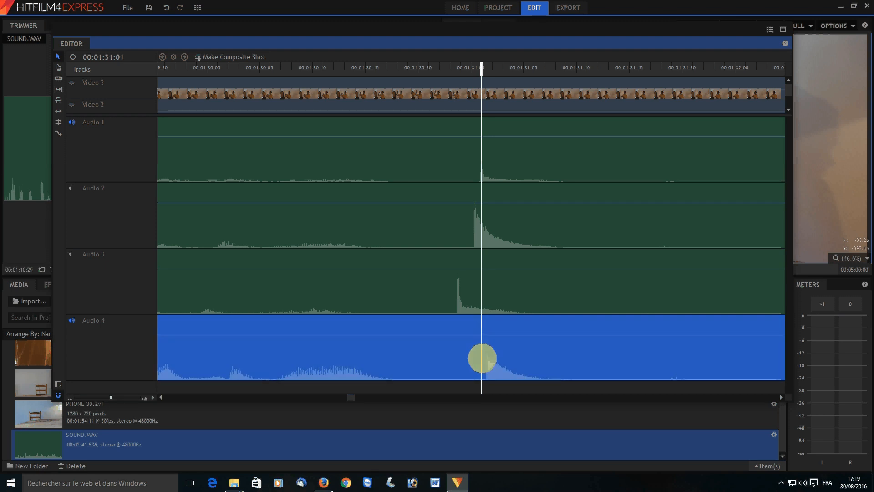
mouse_move(425, 363)
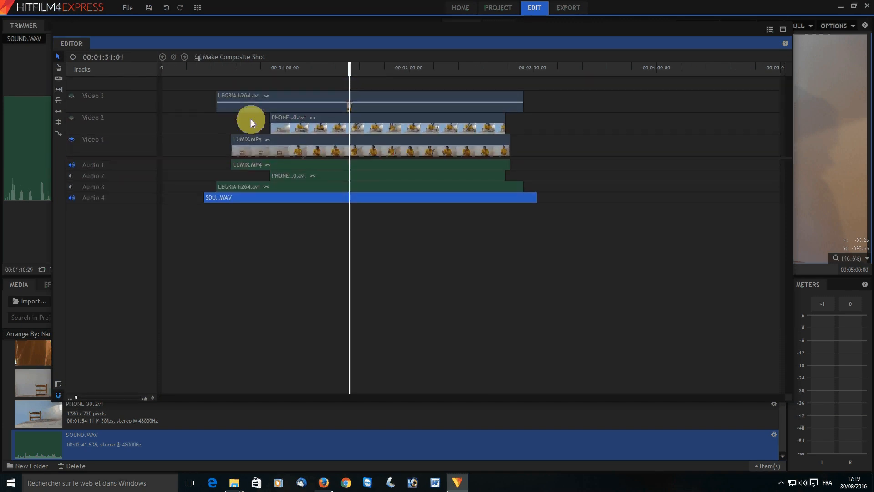
- Restore the default panel layout and play all four synced tracks together from about 01:35
left_click(196, 7)
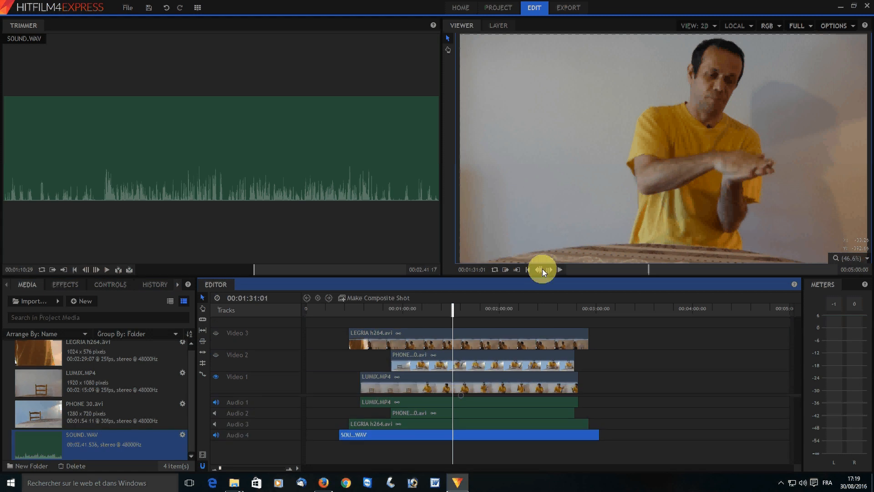
left_click(540, 269)
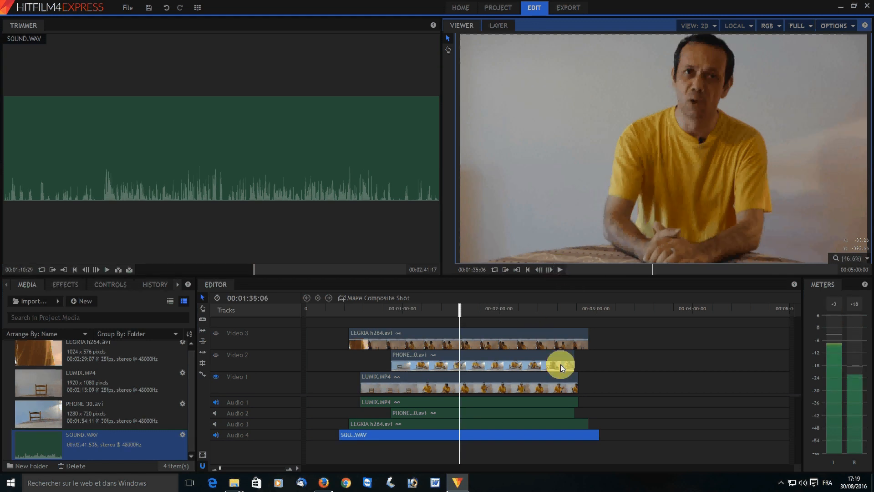
mouse_move(610, 339)
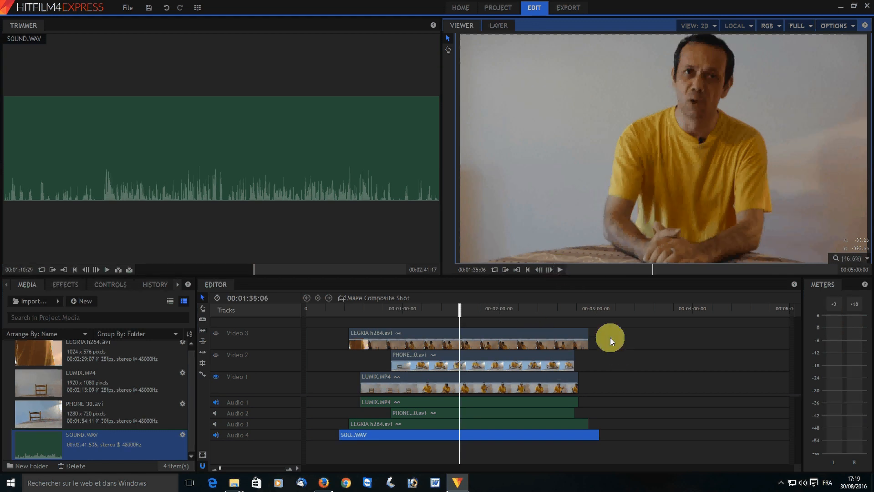